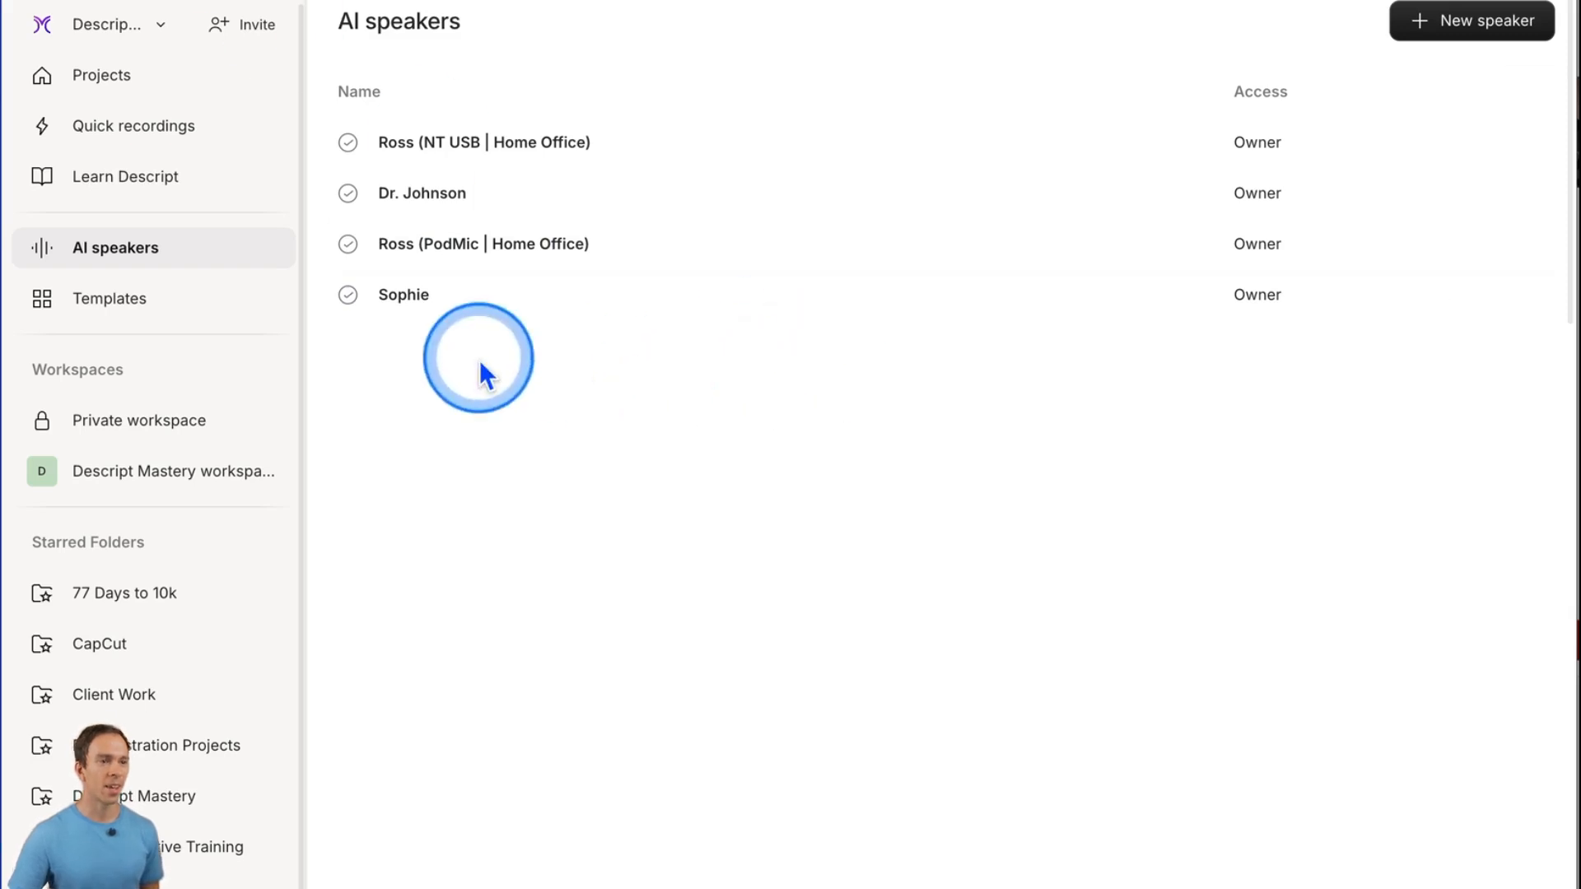
{"action": "mouse_move", "coordinate": [1250, 423]}
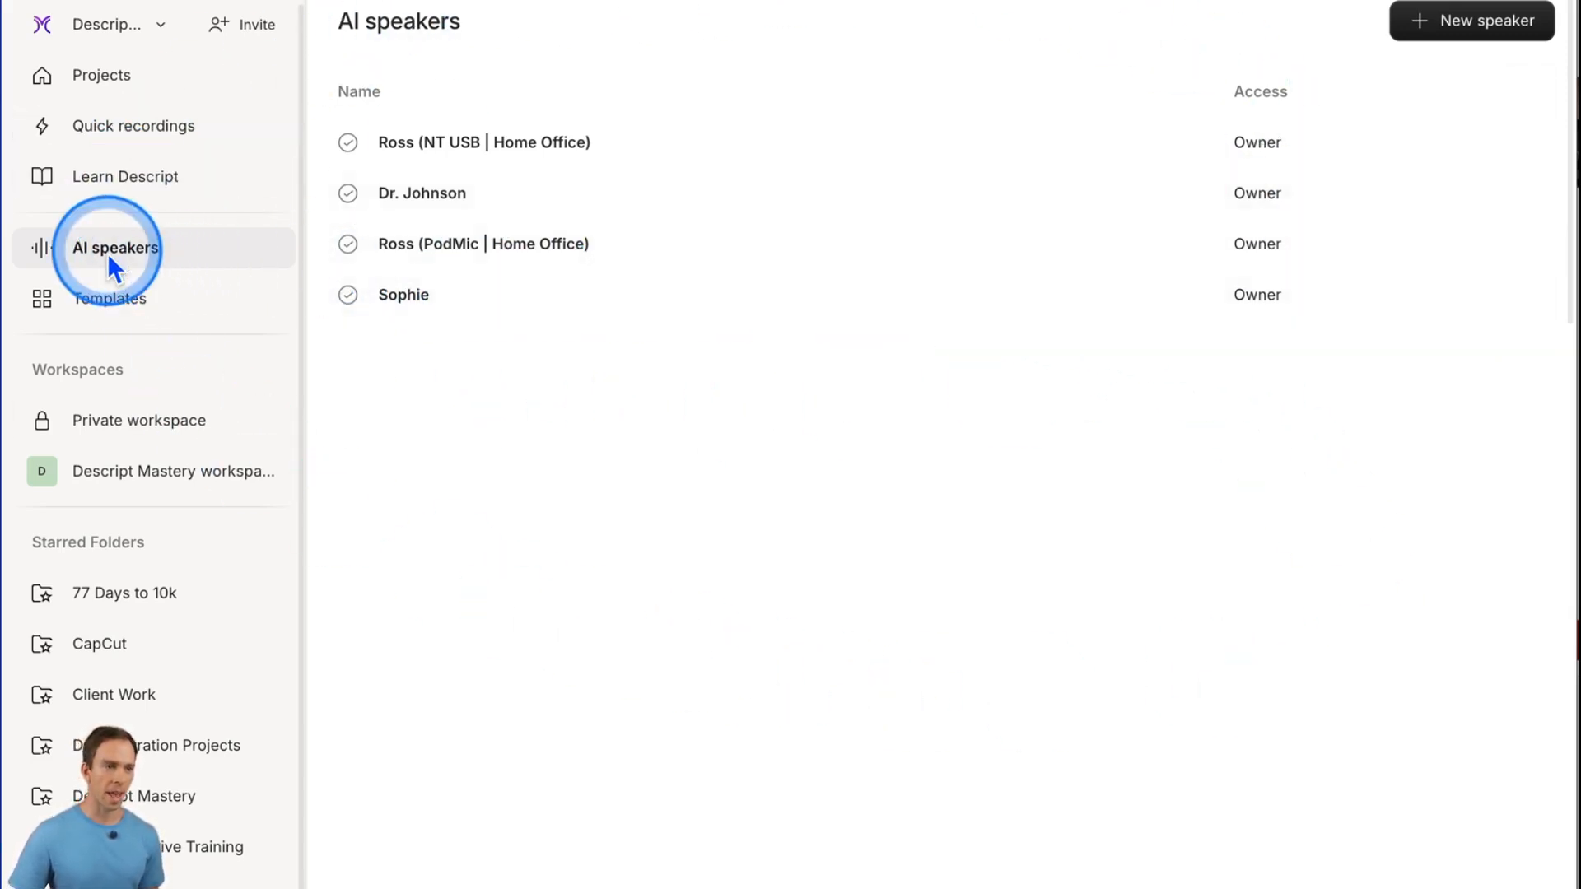
{"action": "mouse_move", "coordinate": [891, 428]}
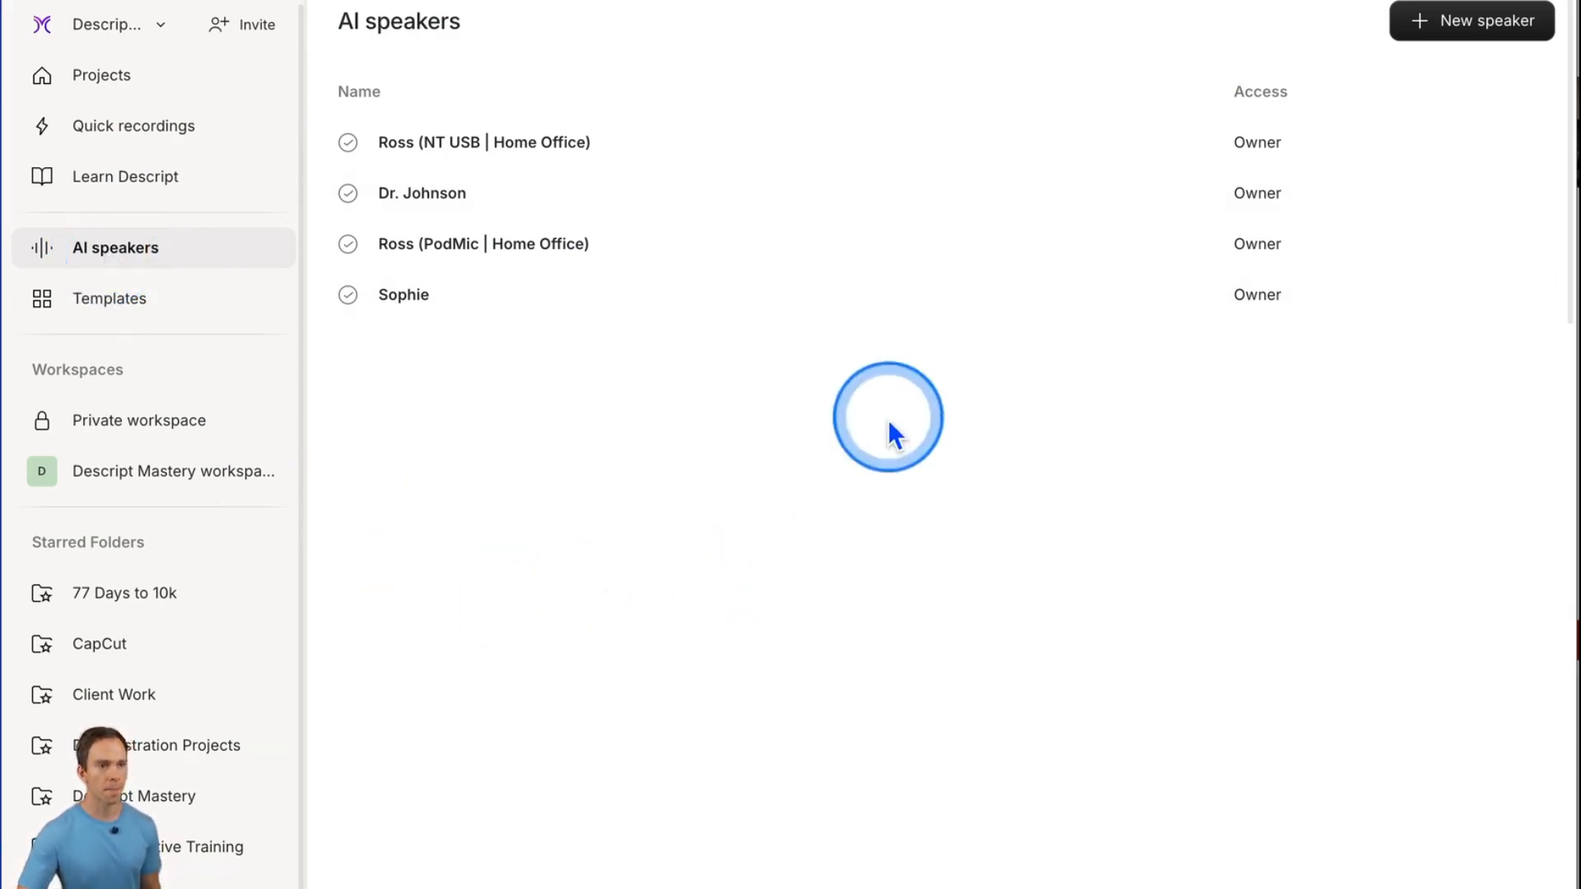
{"action": "mouse_move", "coordinate": [524, 194]}
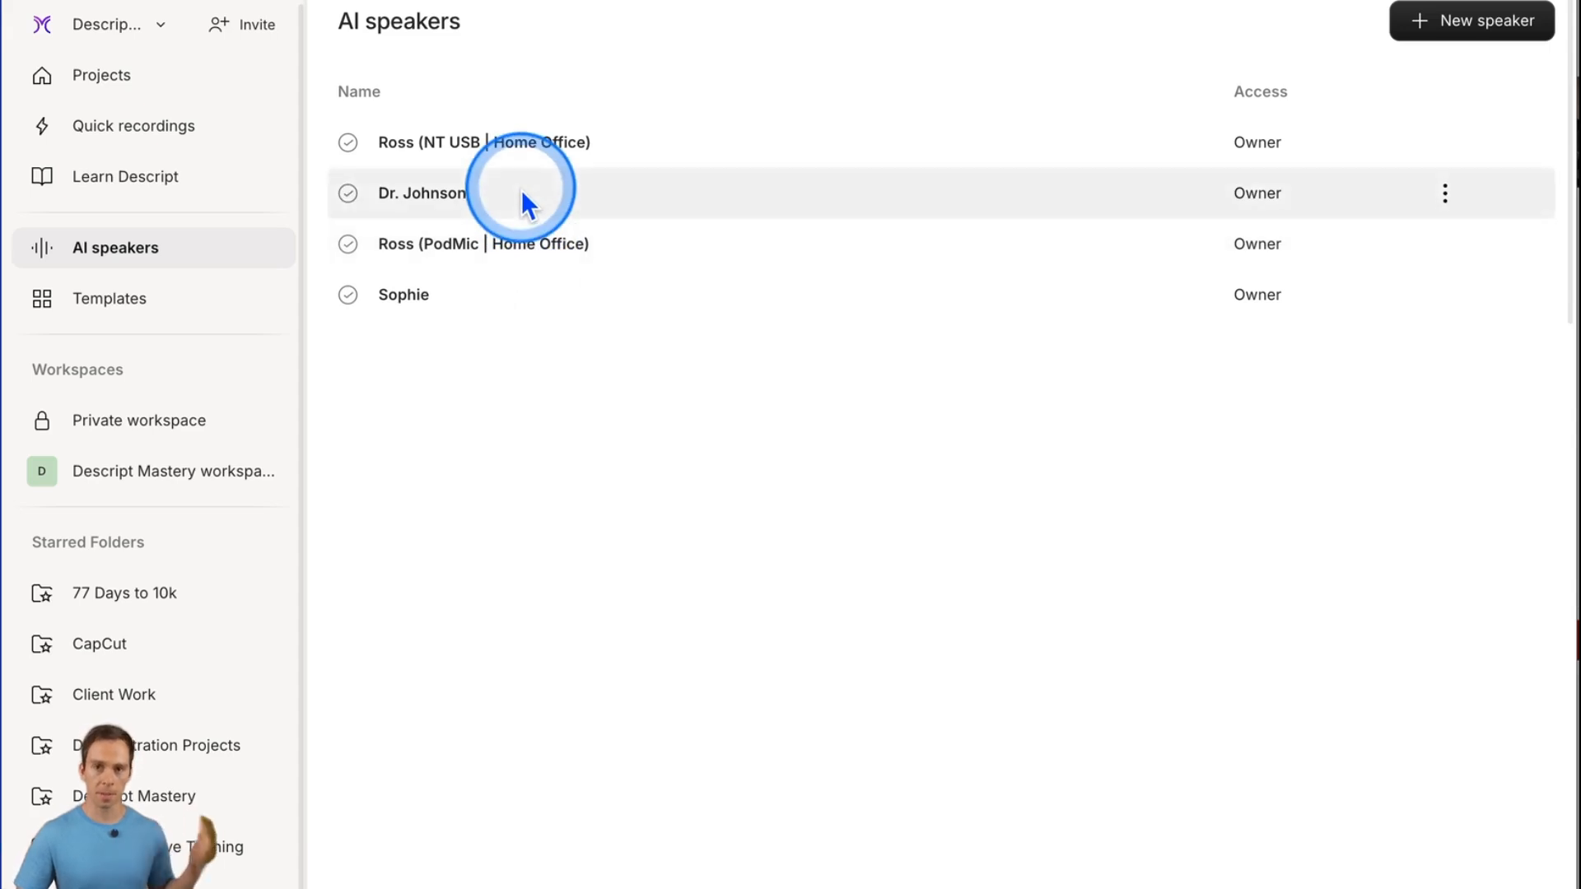
{"action": "mouse_move", "coordinate": [482, 253]}
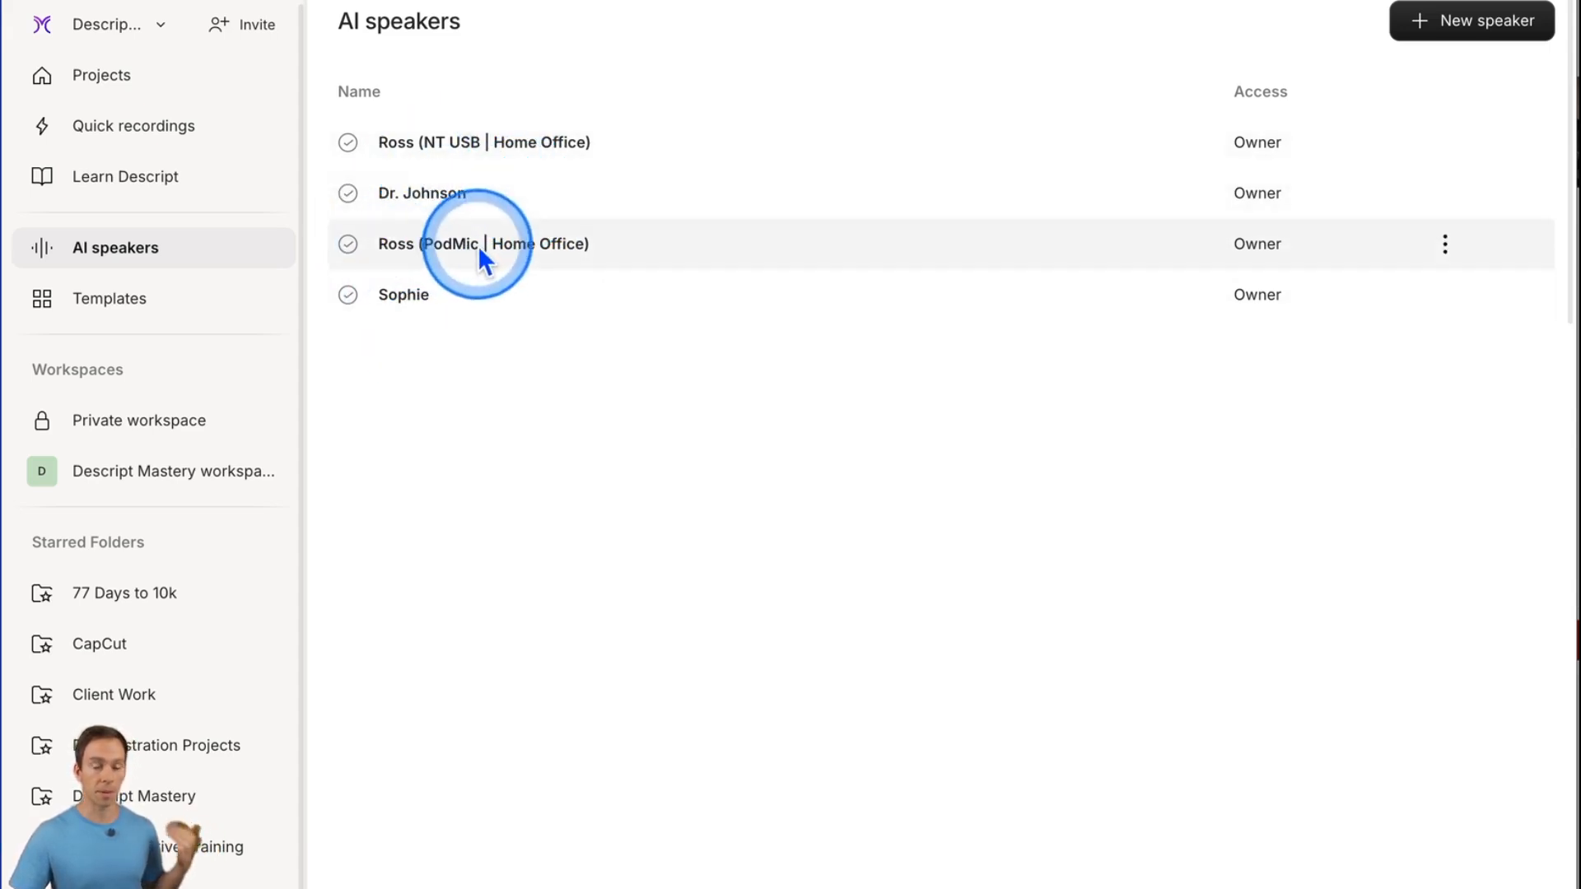
{"action": "mouse_move", "coordinate": [1045, 470]}
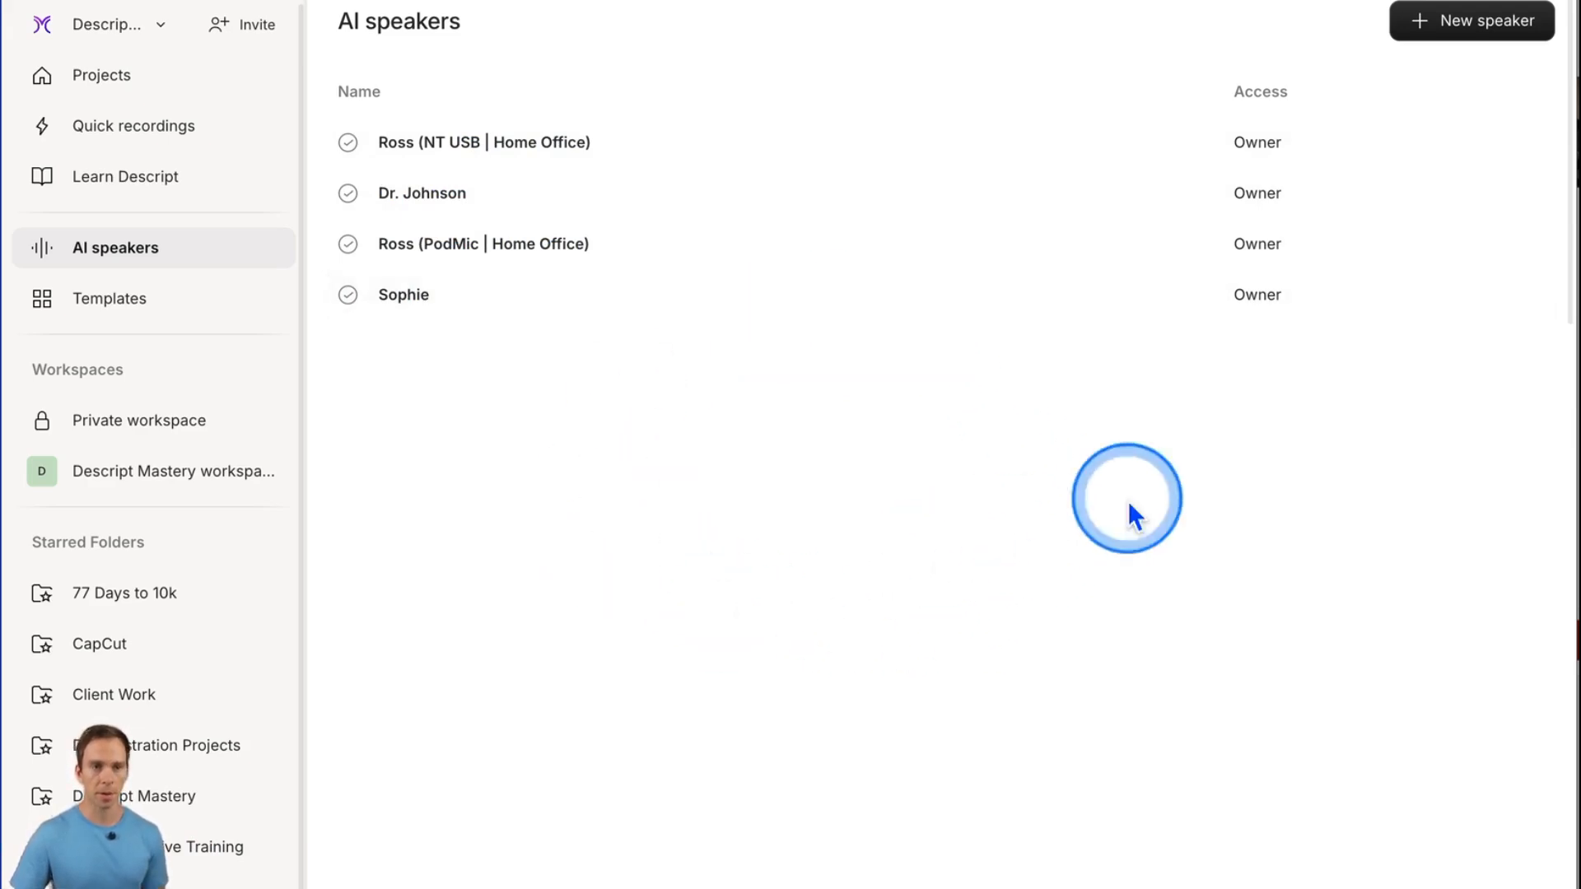
Start a new AI speaker and name it 'Ross (Hollyland | Home office)', then confirm
{"action": "left_click", "coordinate": [1471, 20]}
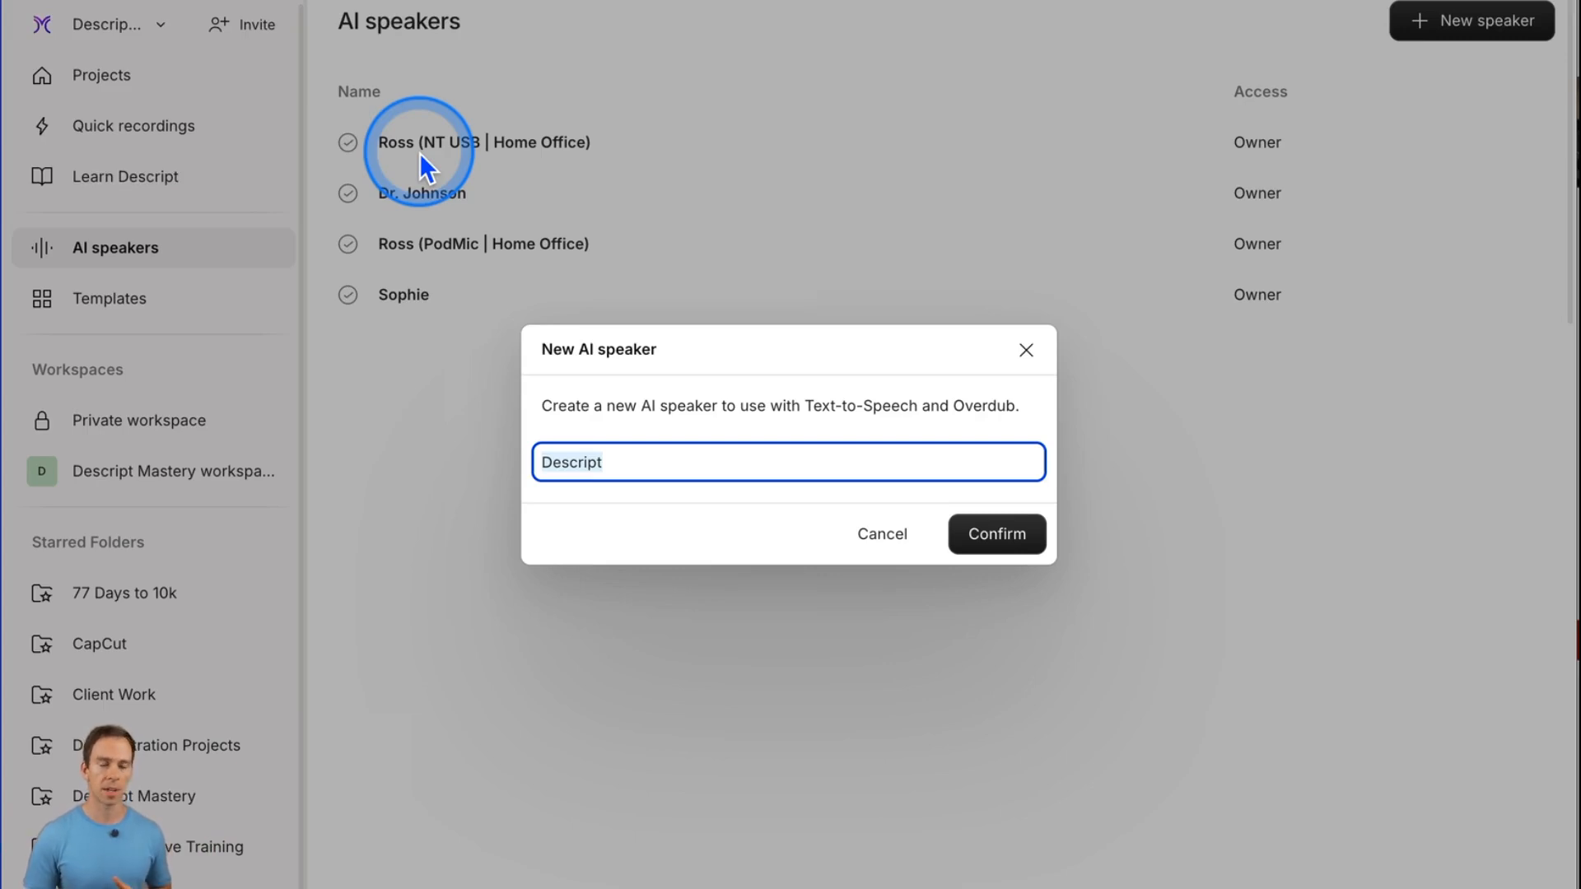
{"action": "mouse_move", "coordinate": [687, 394]}
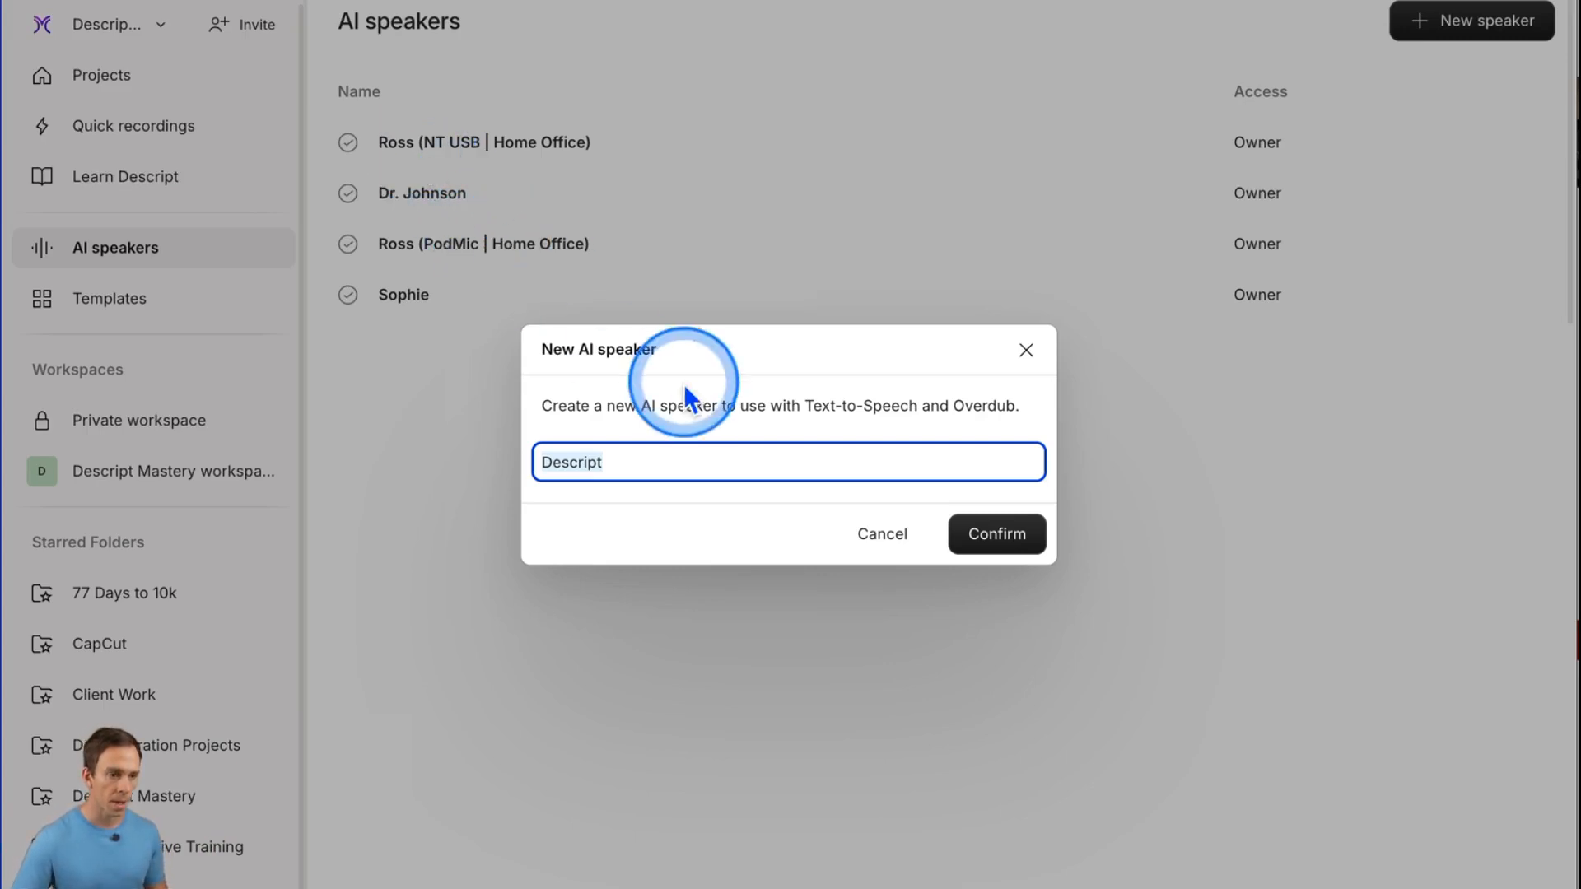
{"action": "type", "text": "Ross"}
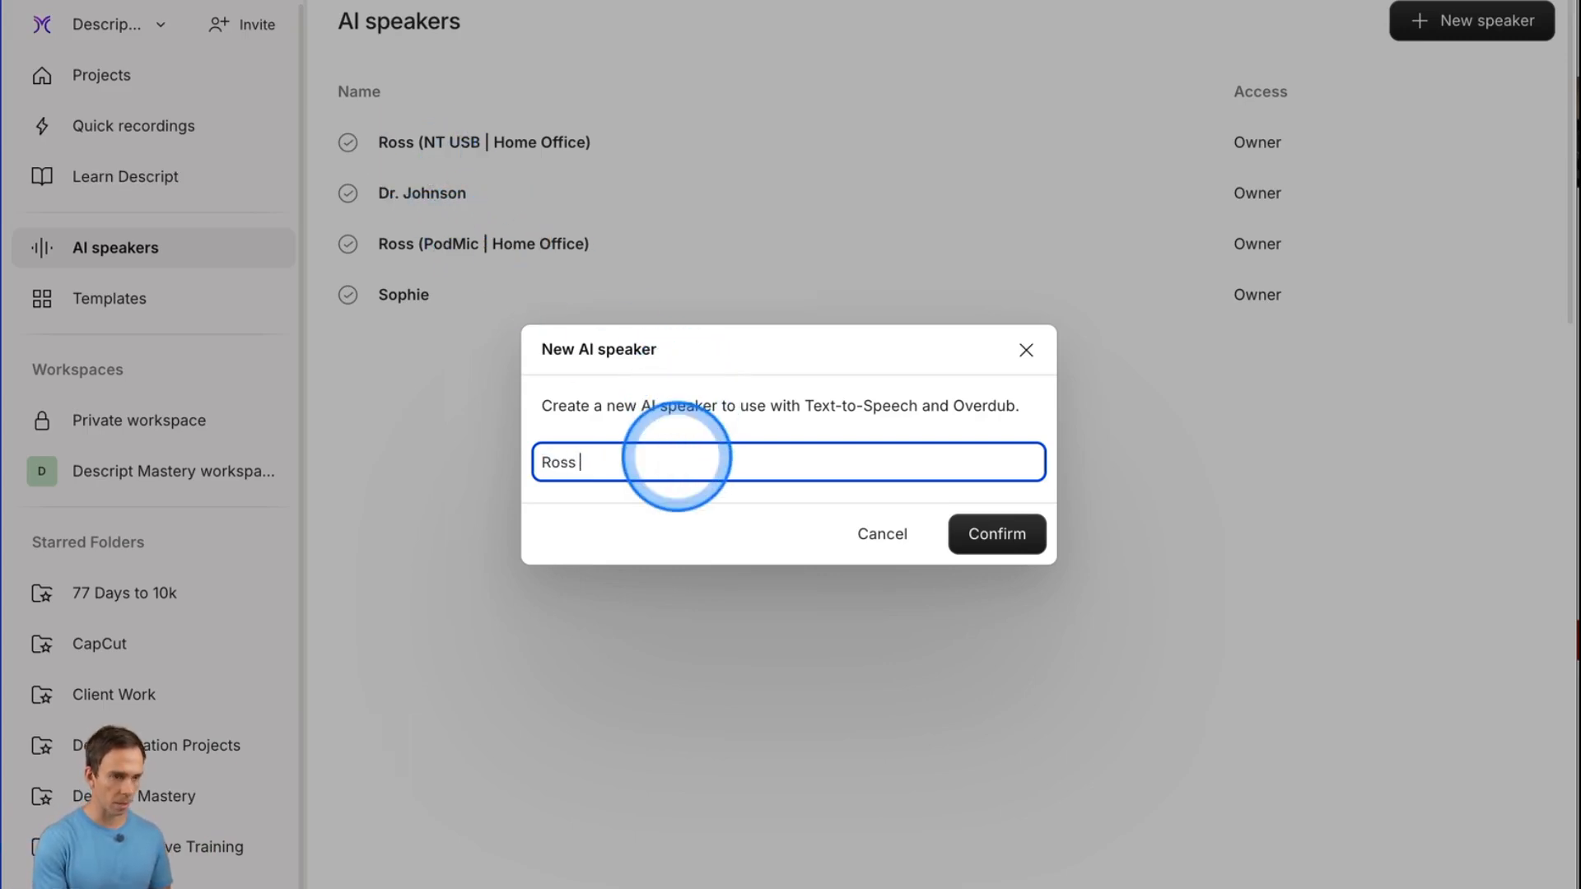
{"action": "type", "text": "(Holly"}
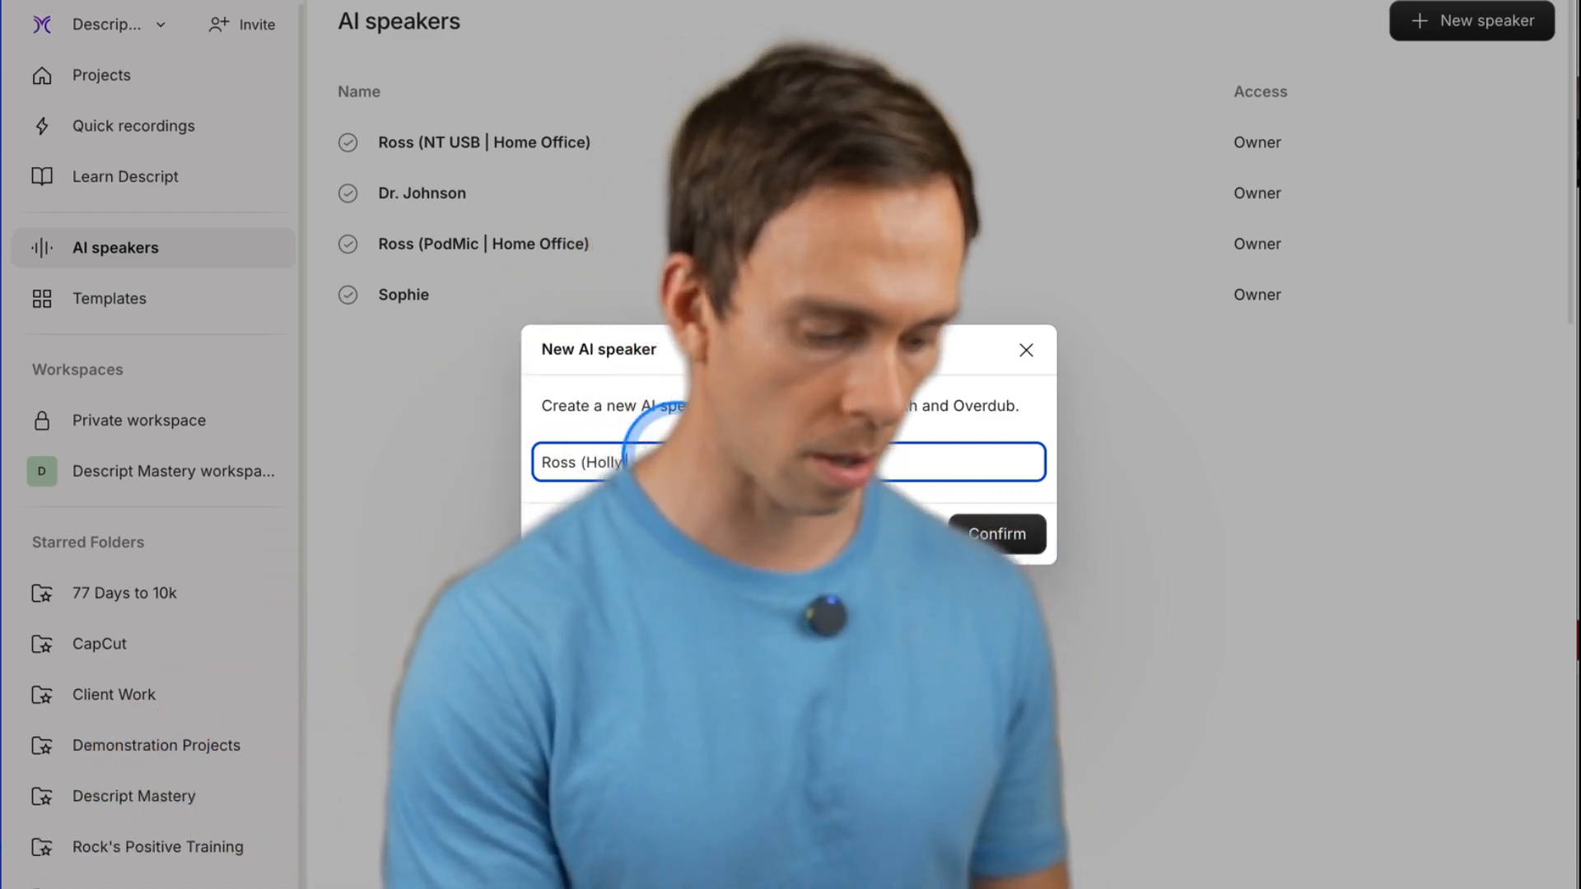
{"action": "type", "text": "land | H"}
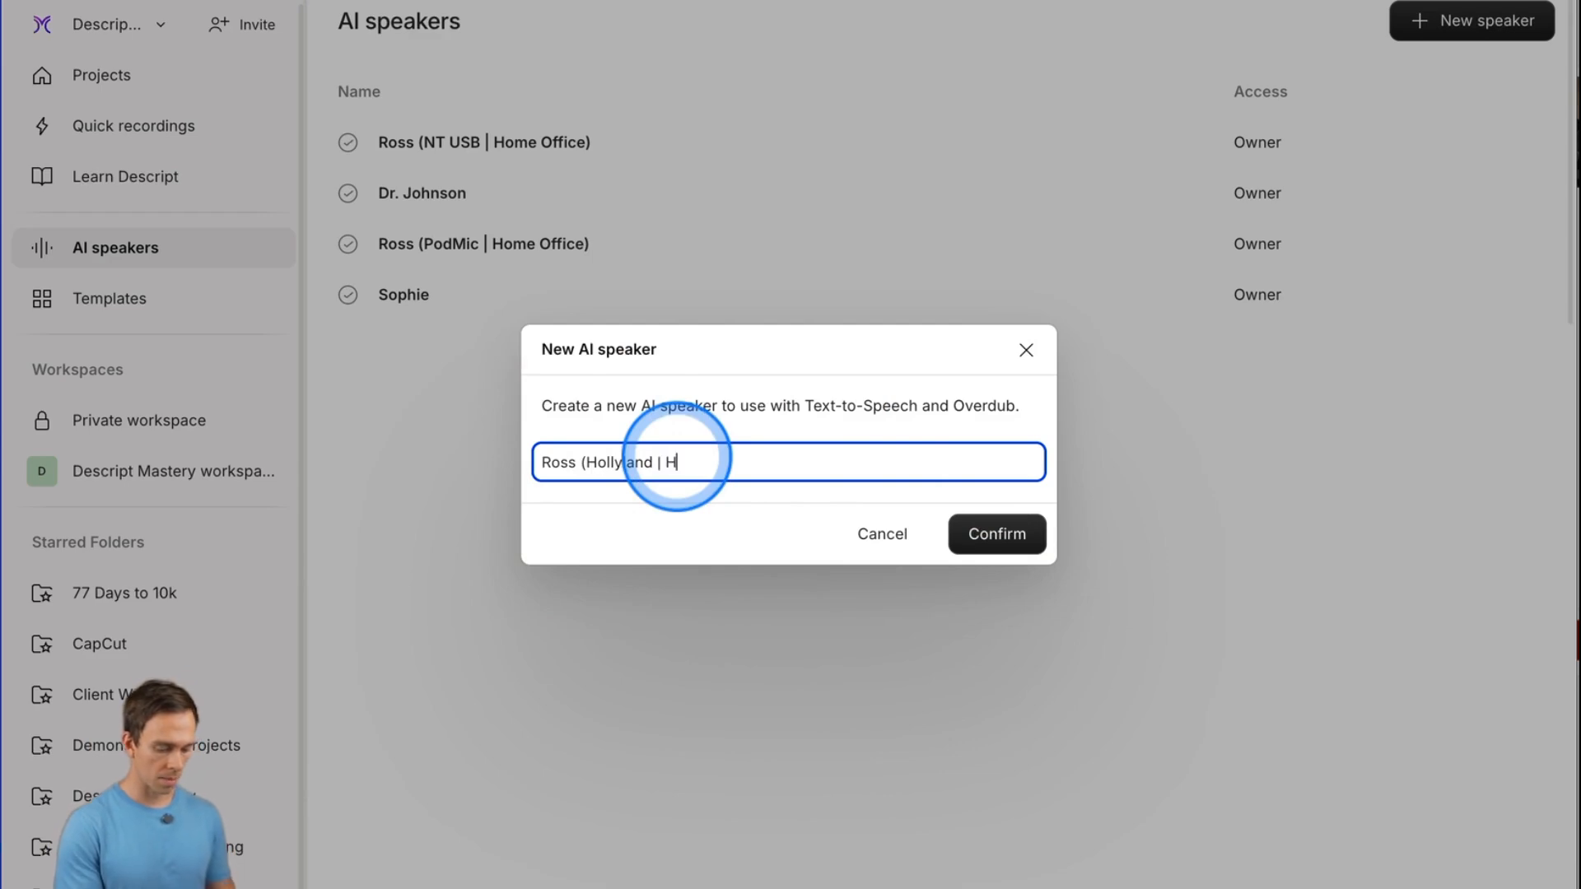
{"action": "type", "text": "ome office"}
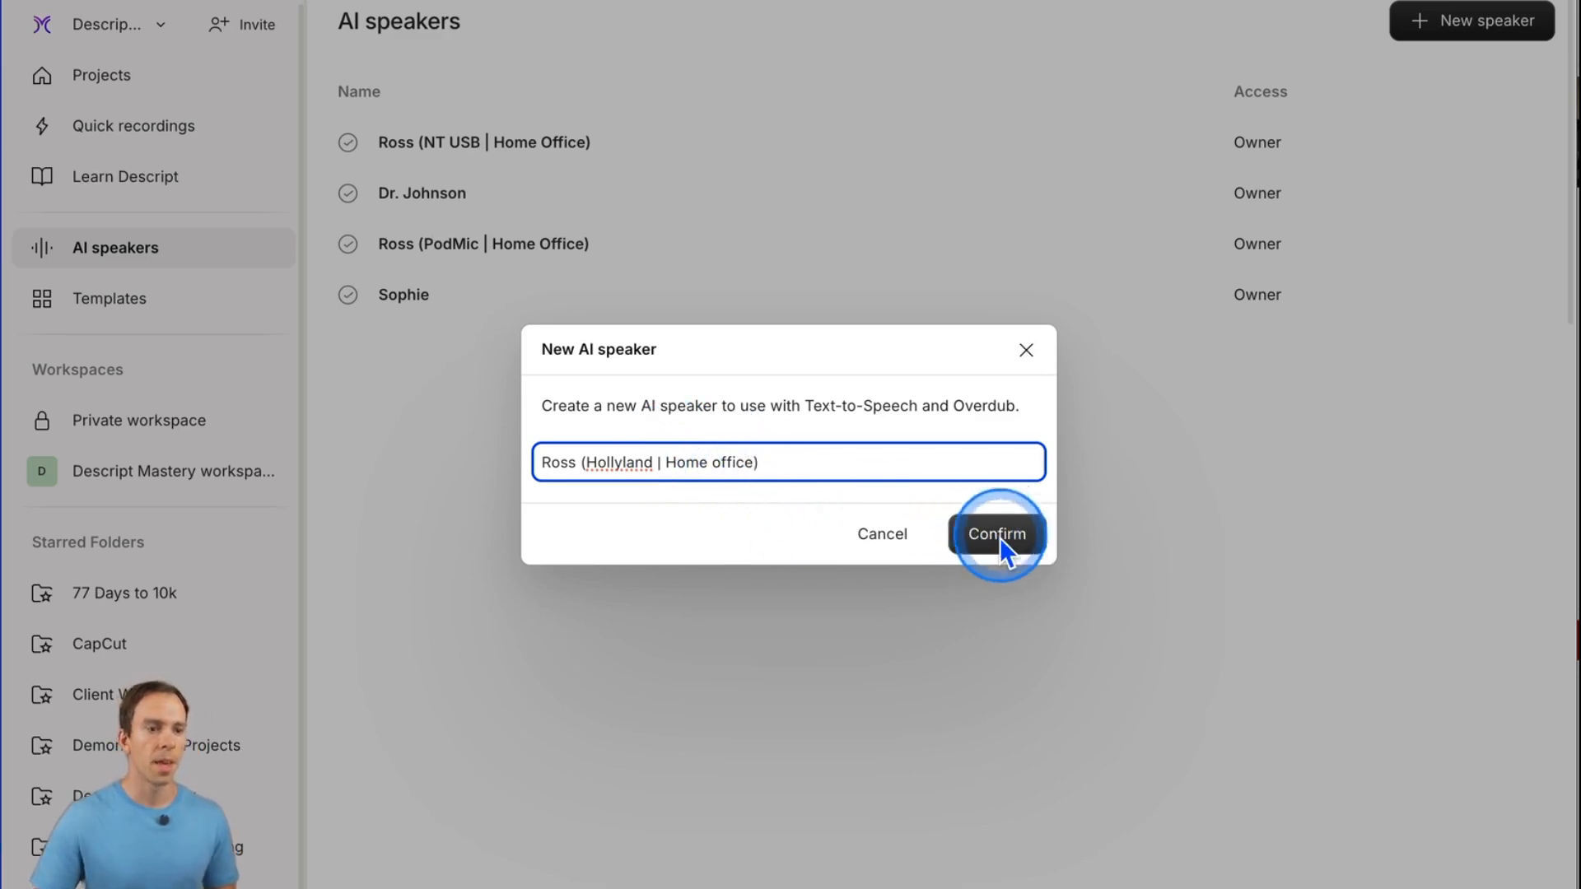
{"action": "left_click", "coordinate": [994, 534]}
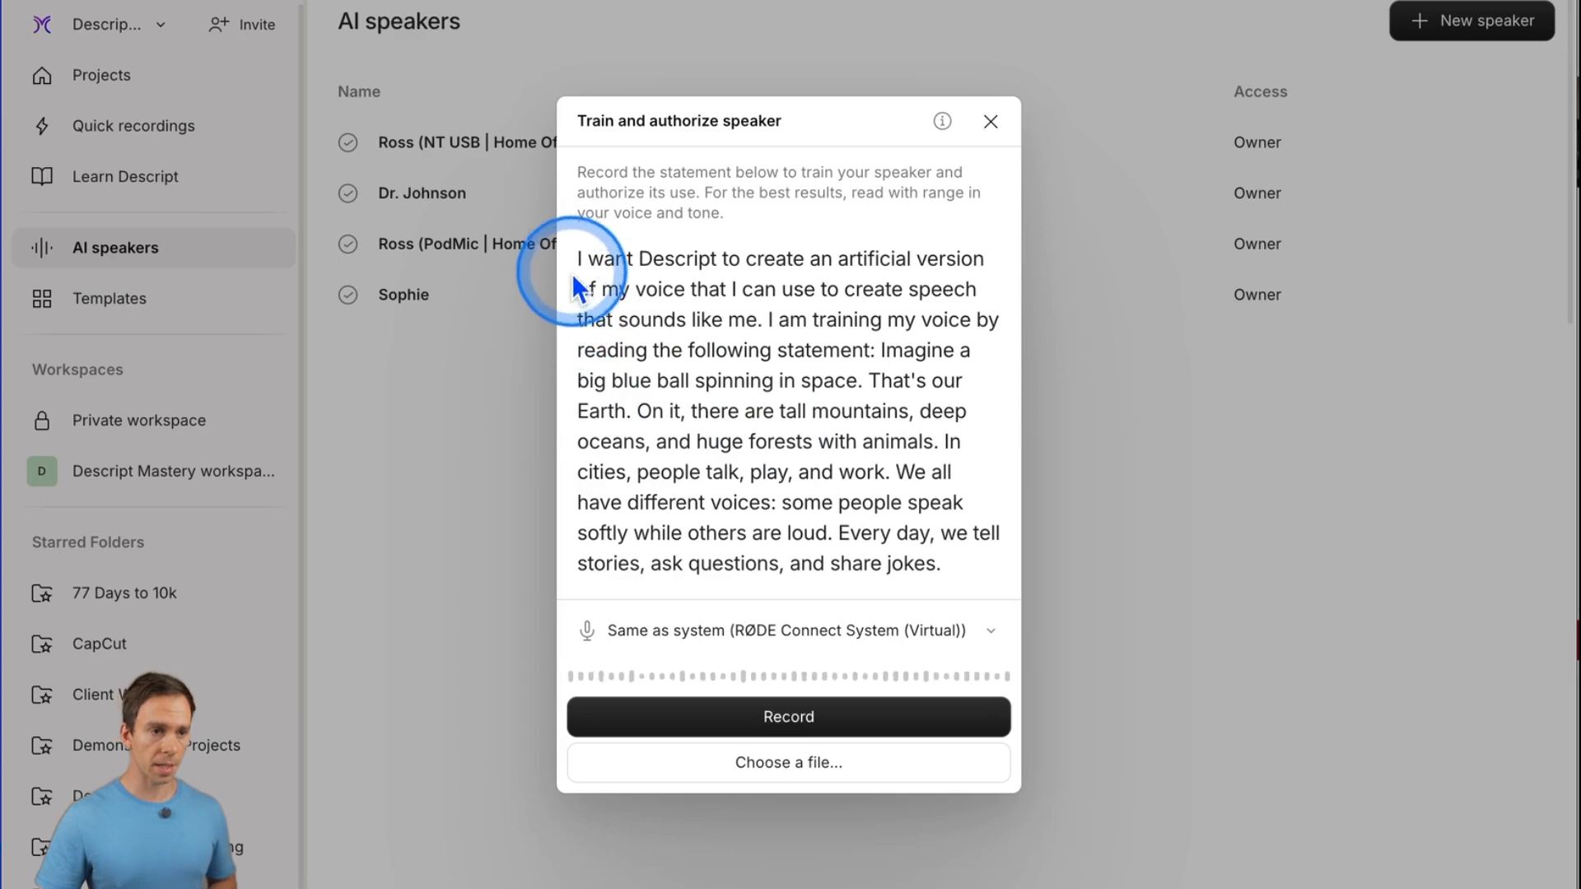
Record a 32-second reading of the voice training statement and stop the recording
{"action": "left_click", "coordinate": [789, 630]}
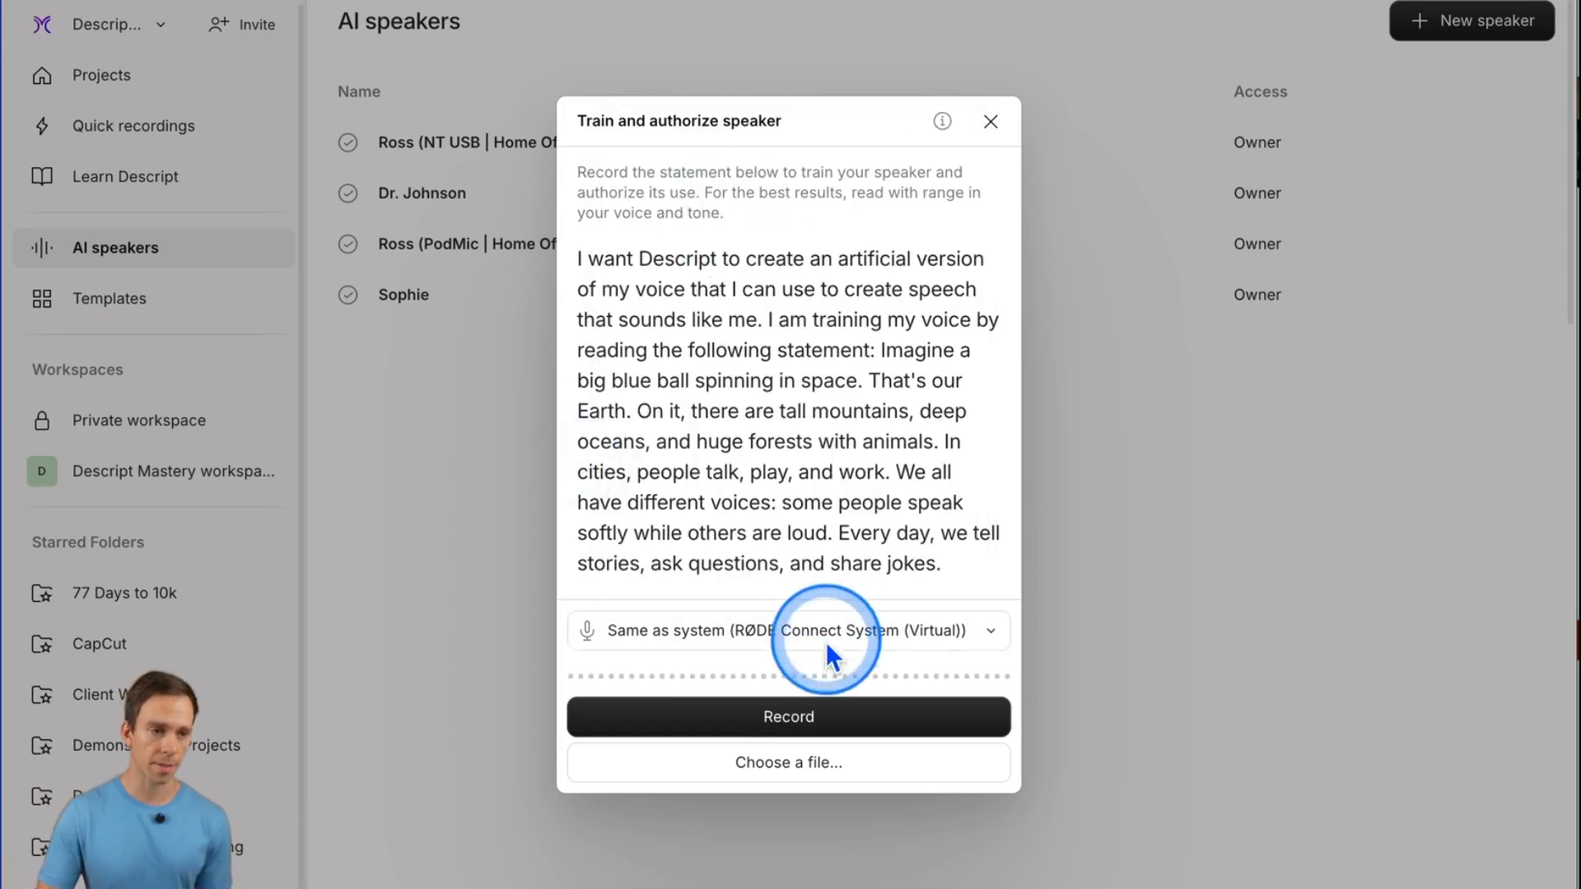
{"action": "mouse_move", "coordinate": [707, 303]}
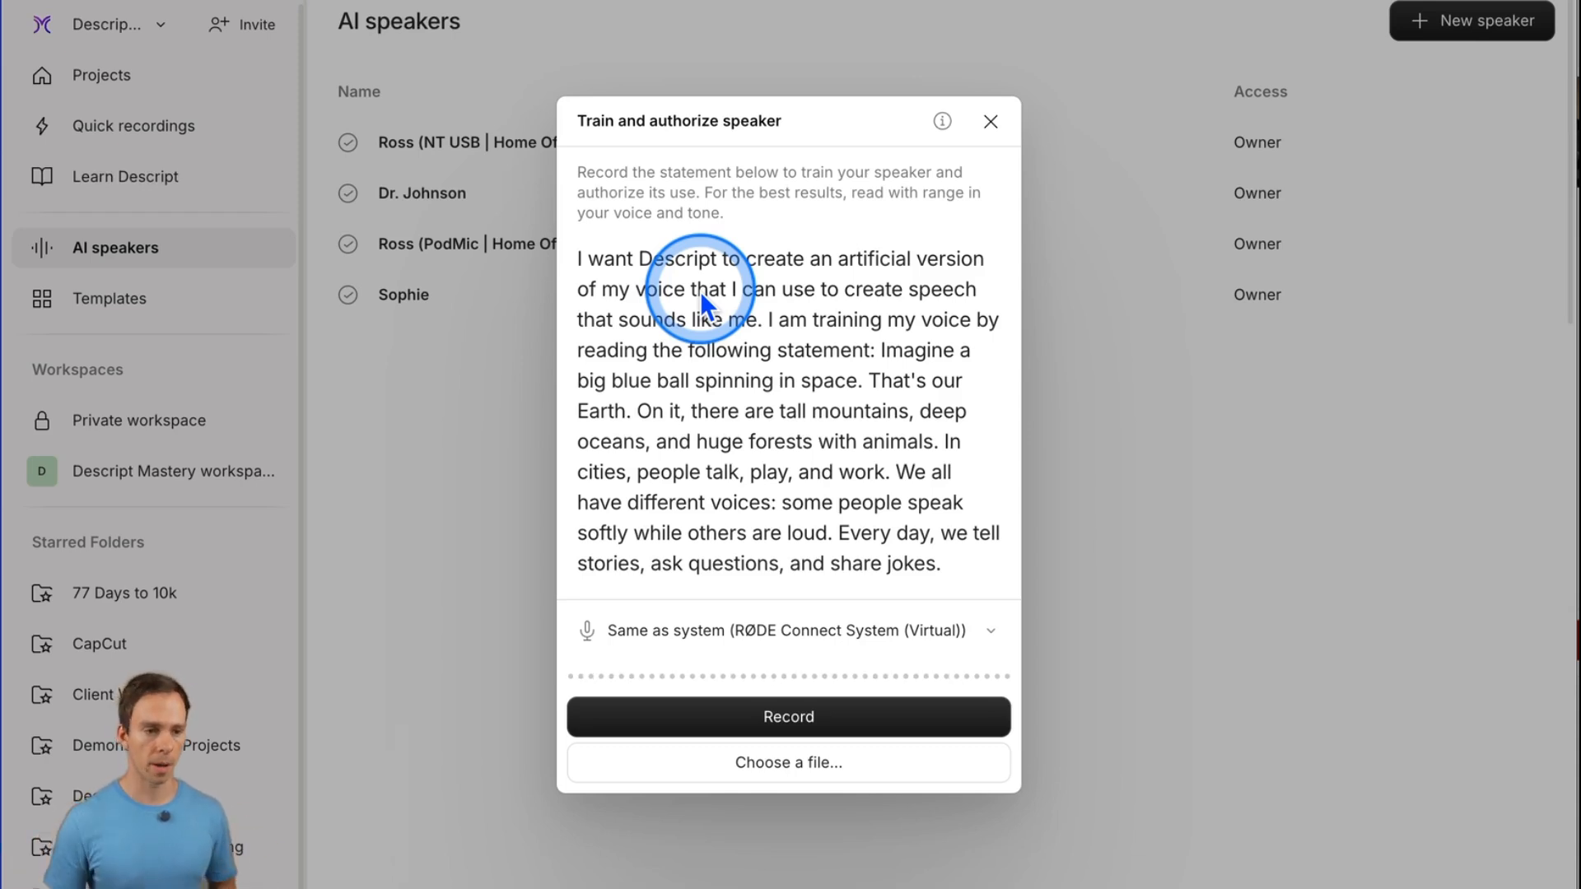
{"action": "mouse_move", "coordinate": [789, 716]}
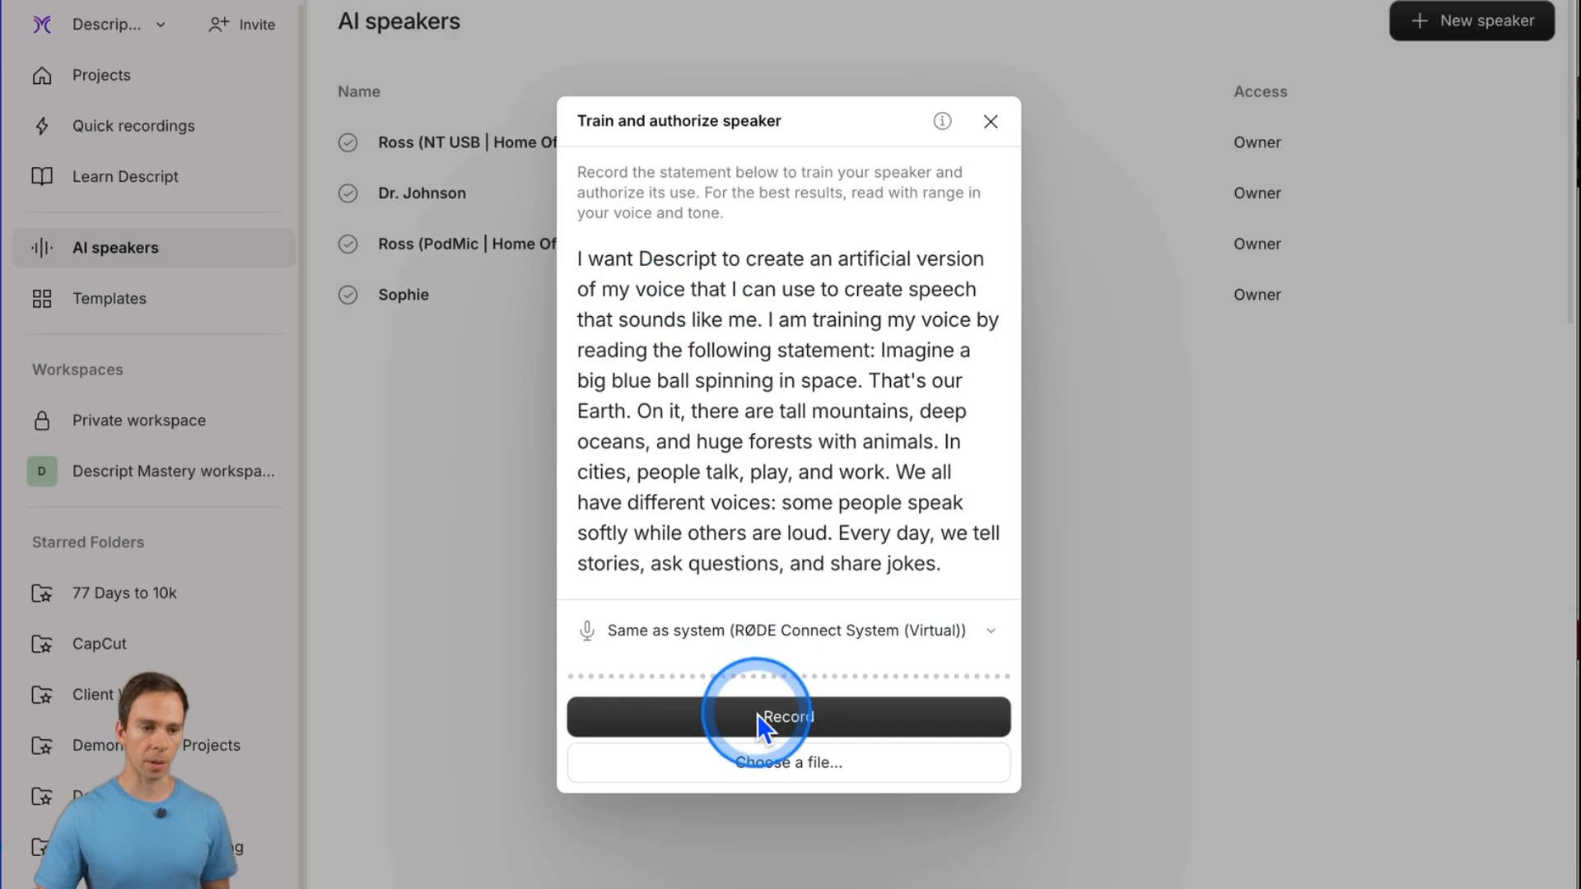
{"action": "mouse_move", "coordinate": [945, 589]}
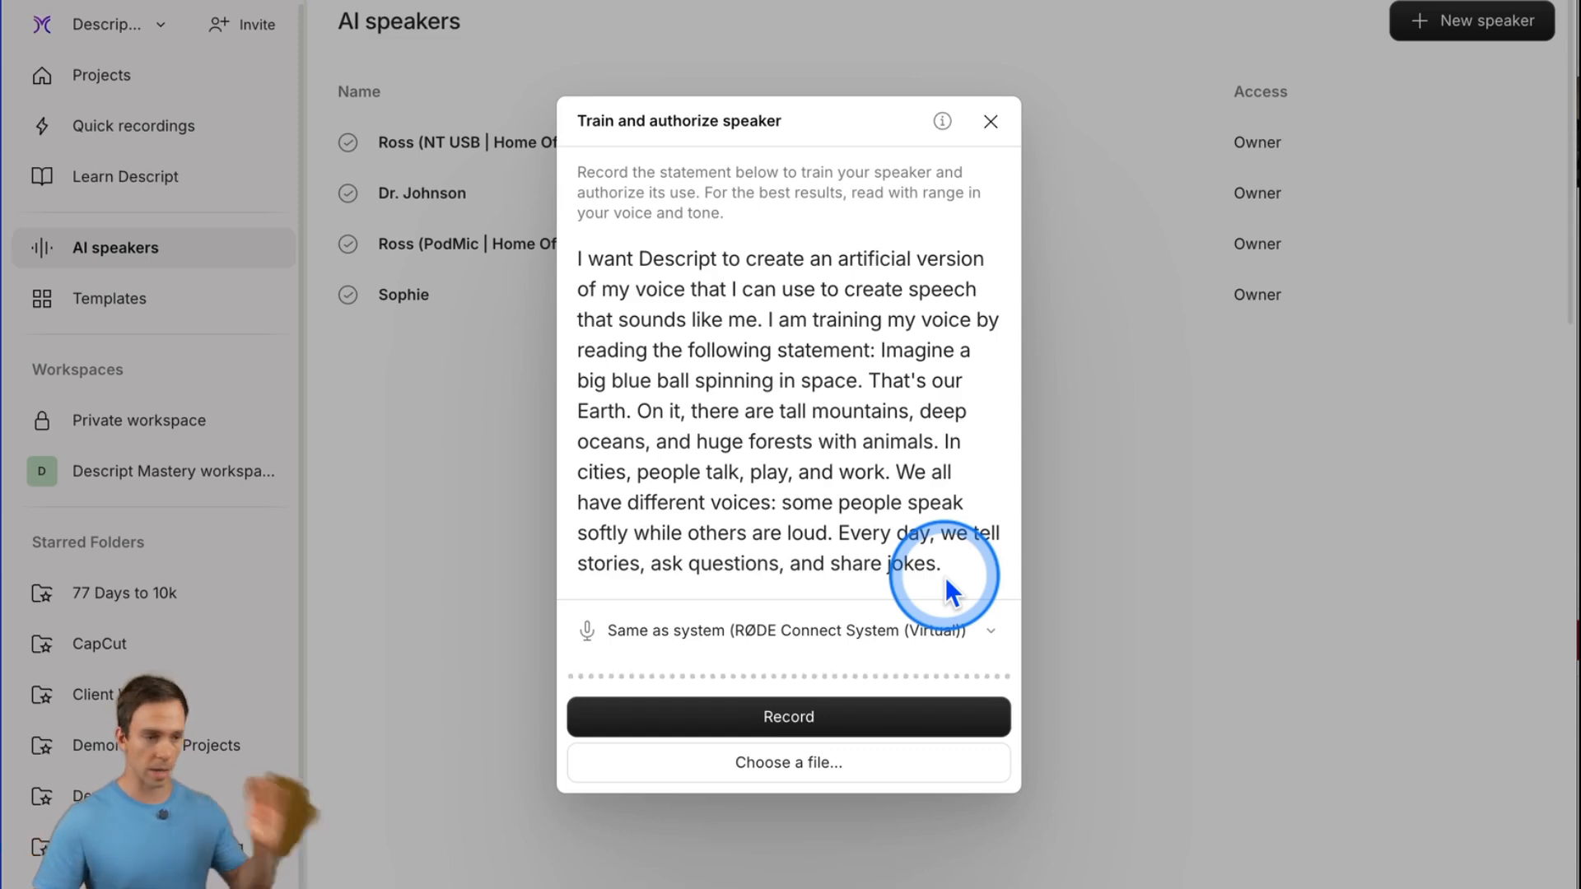
{"action": "left_click", "coordinate": [789, 716]}
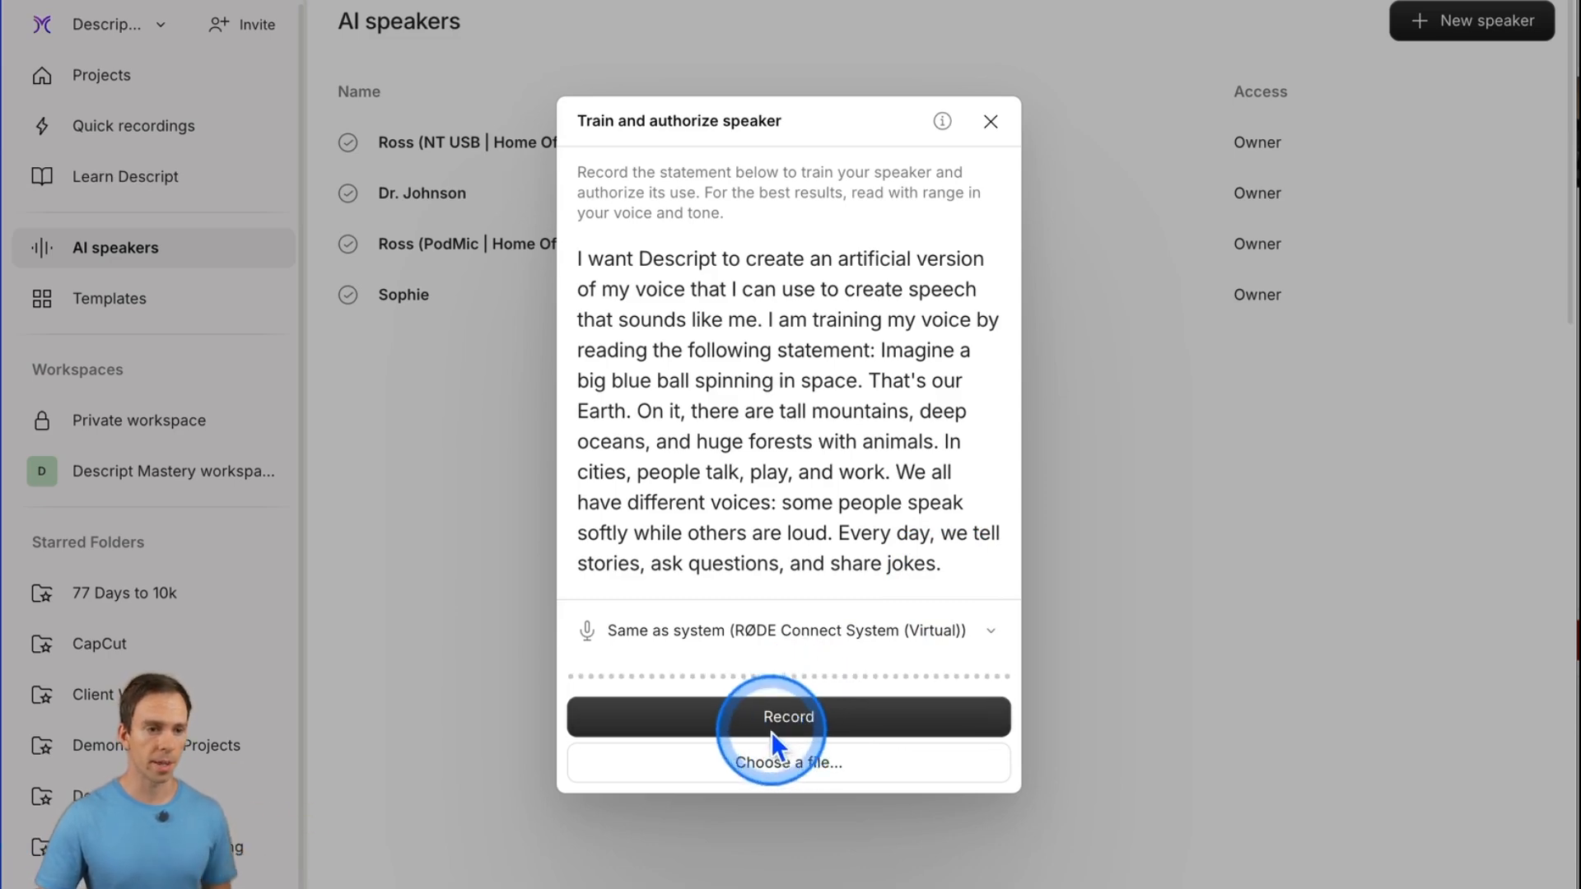
{"action": "left_click", "coordinate": [789, 716]}
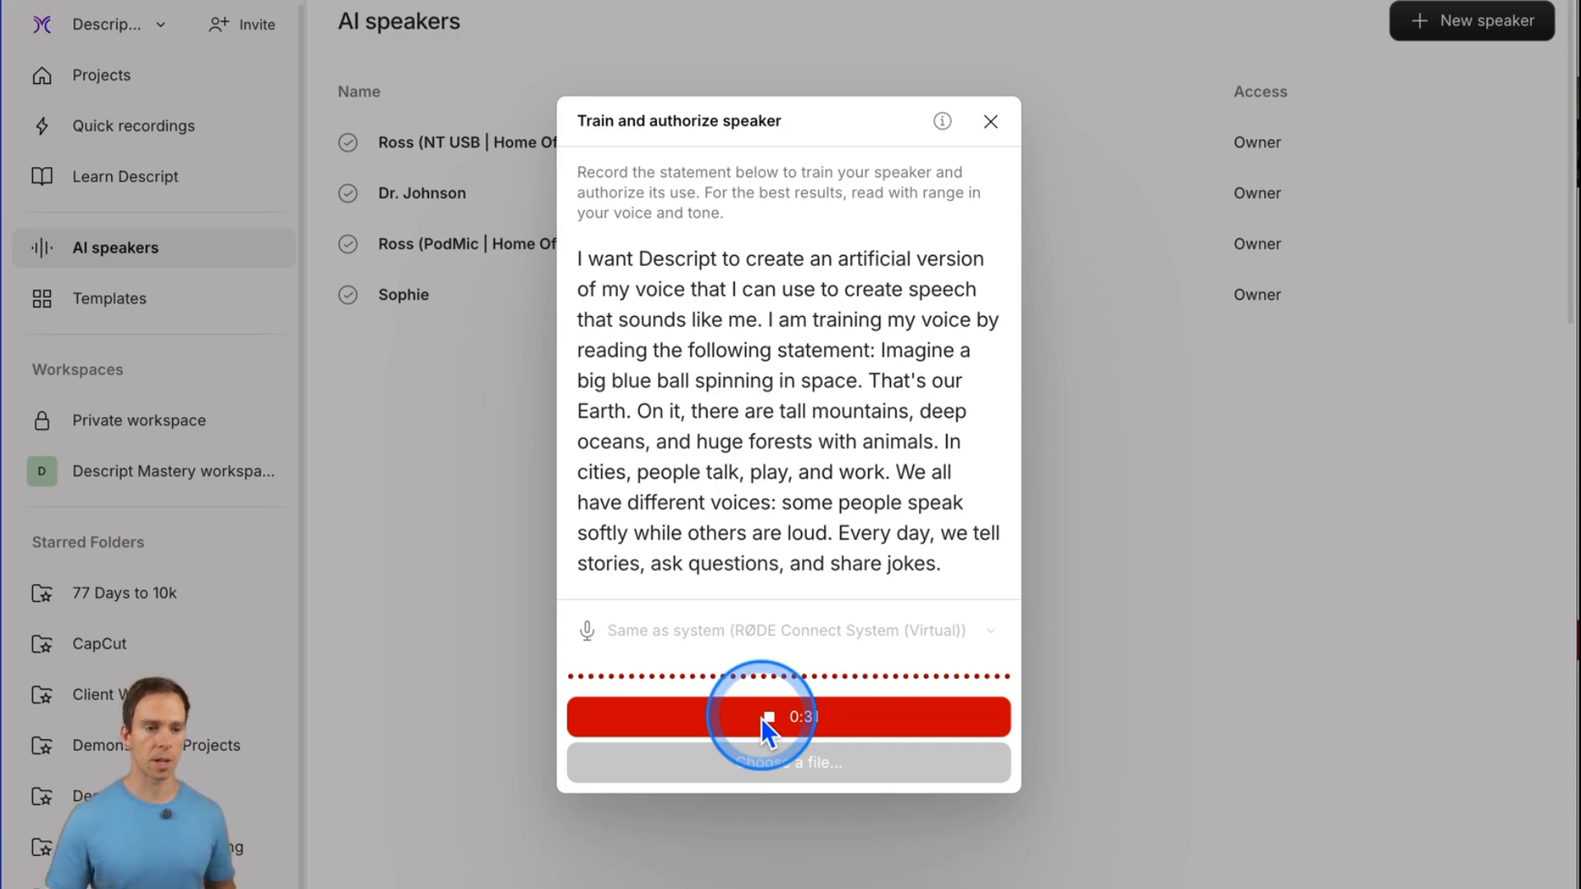
{"action": "left_click", "coordinate": [787, 717]}
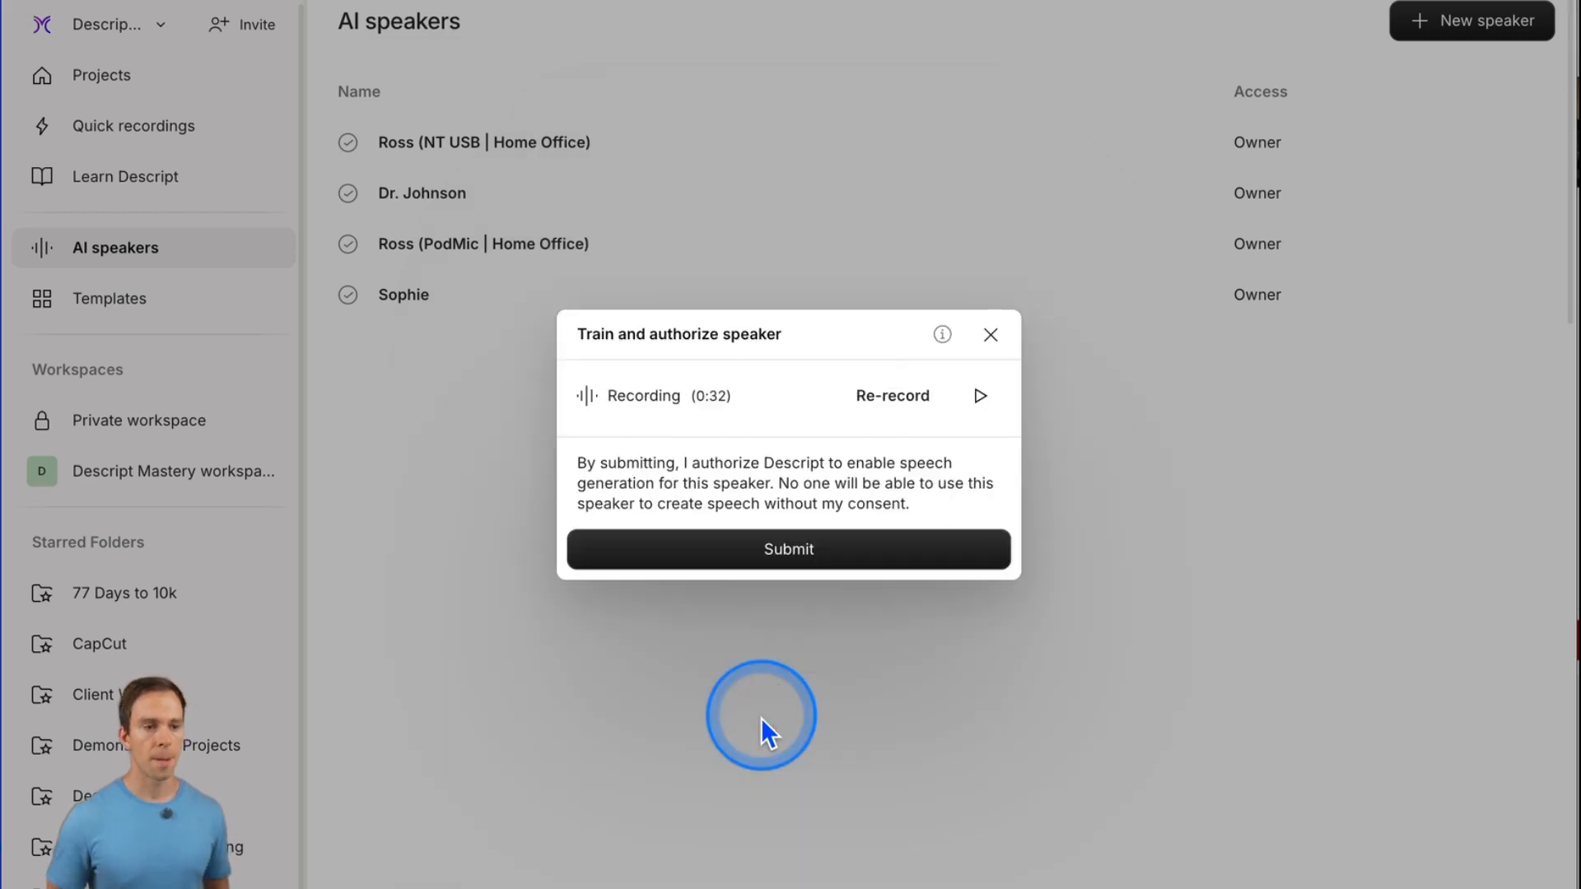
{"action": "mouse_move", "coordinate": [625, 635]}
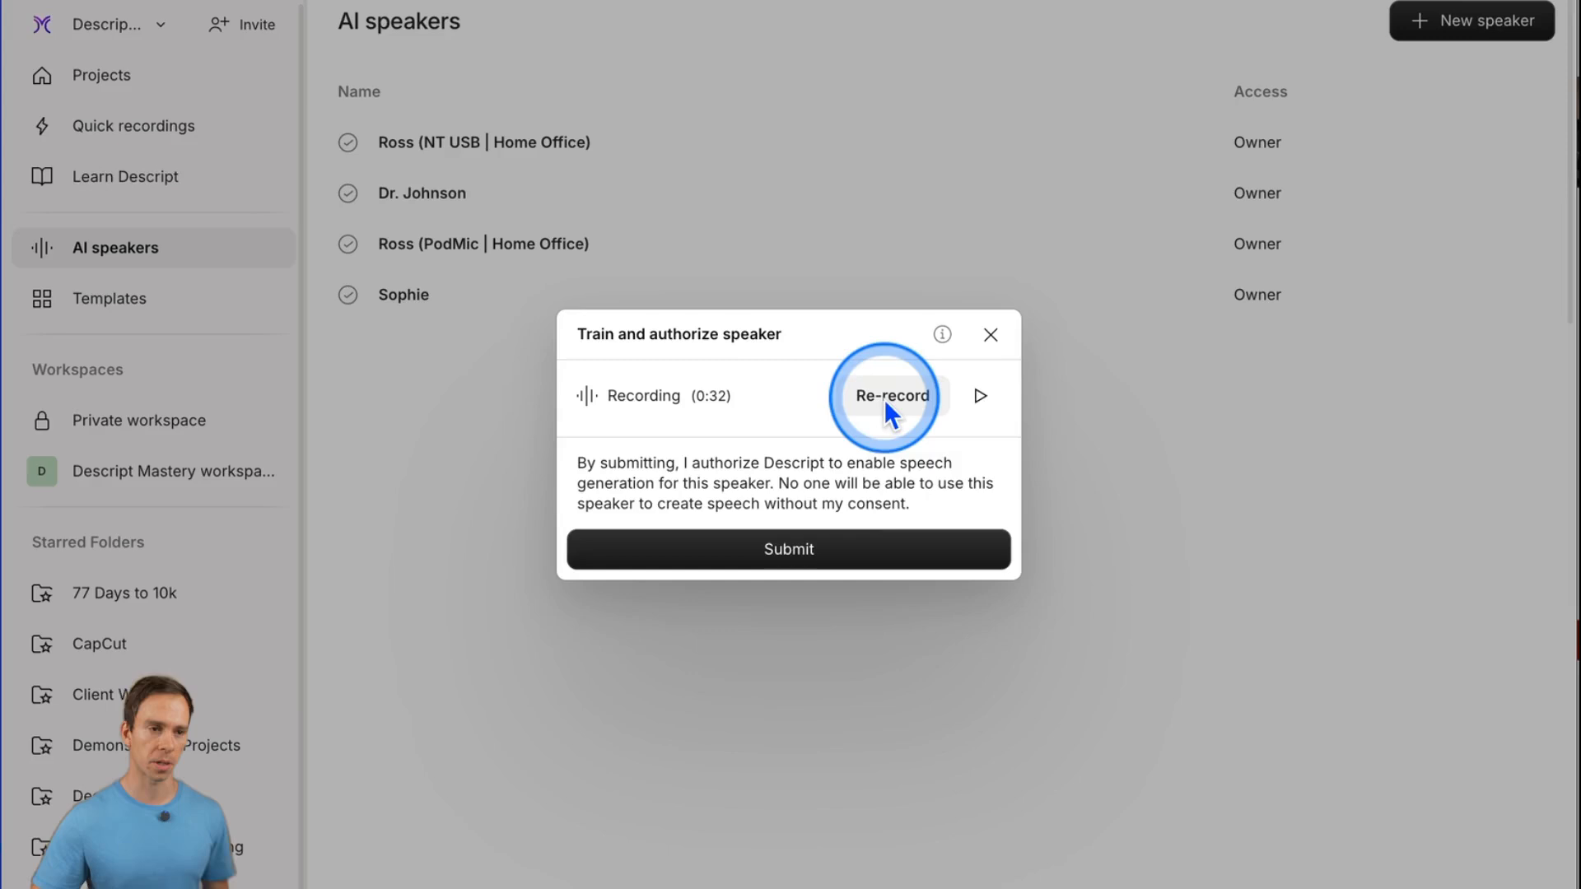
{"action": "mouse_move", "coordinate": [751, 565]}
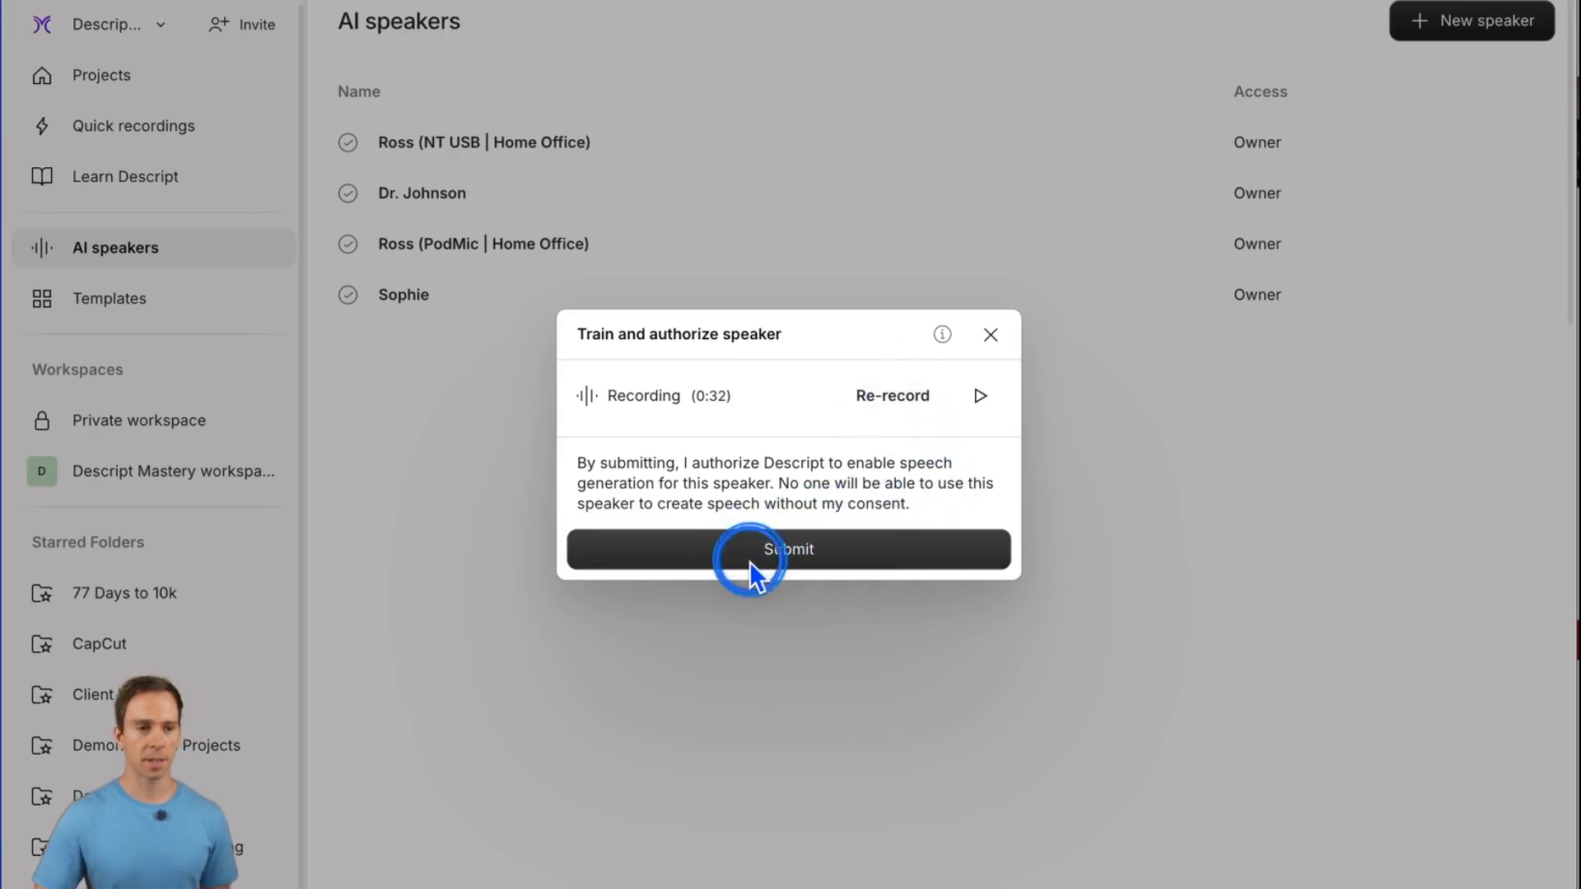
Submit the recording so the Ross speaker is authorized, then return to the projects view
{"action": "left_click", "coordinate": [789, 550]}
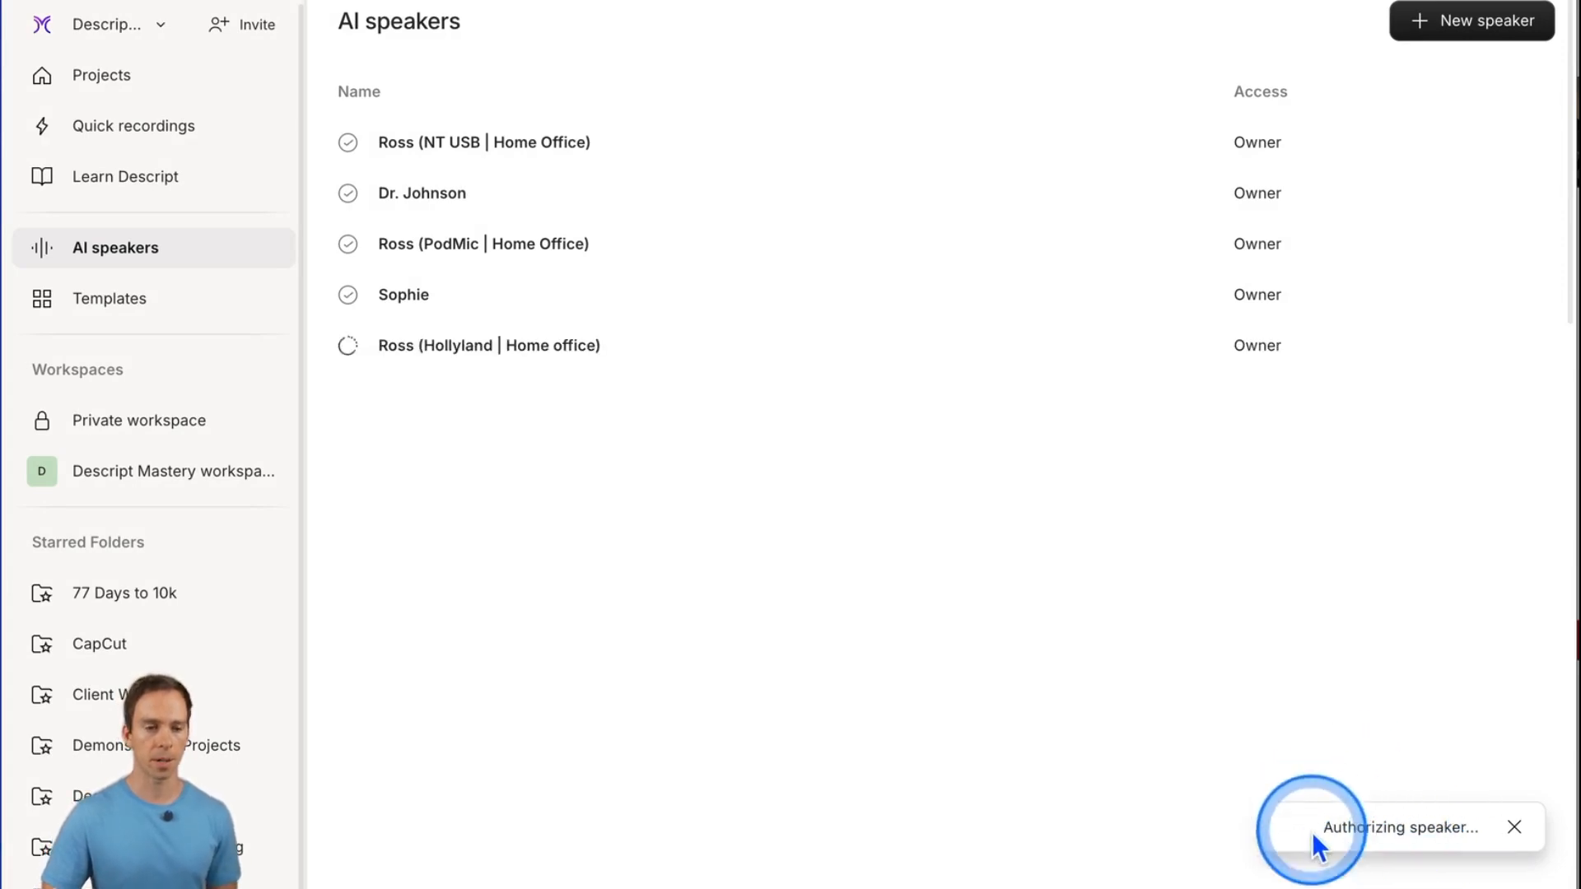
{"action": "mouse_move", "coordinate": [618, 365]}
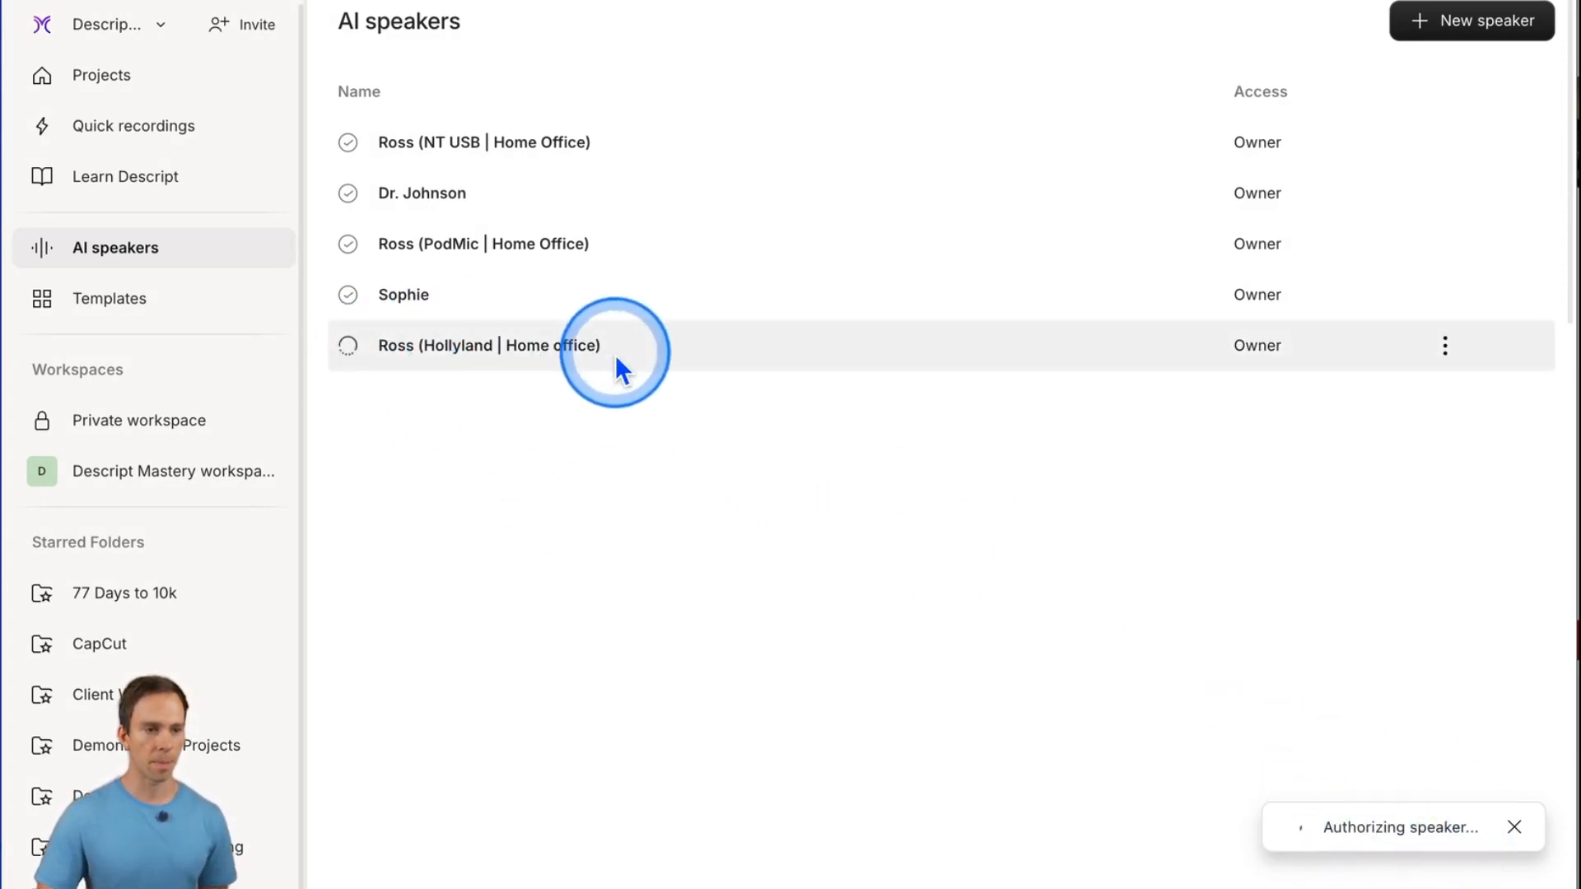
{"action": "mouse_move", "coordinate": [1278, 793]}
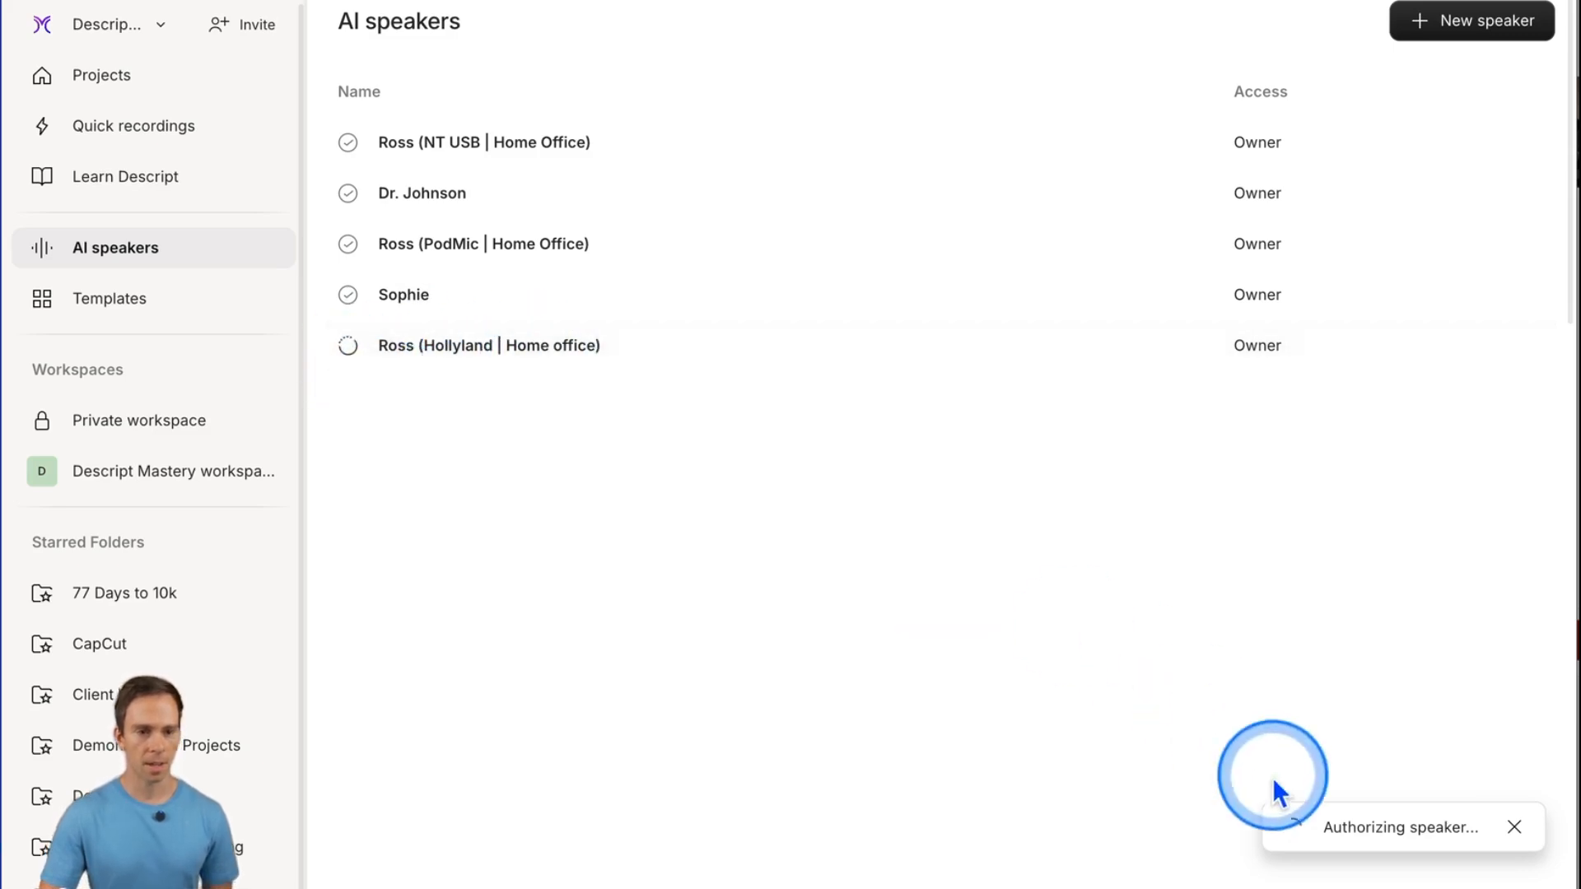
{"action": "mouse_move", "coordinate": [1436, 680]}
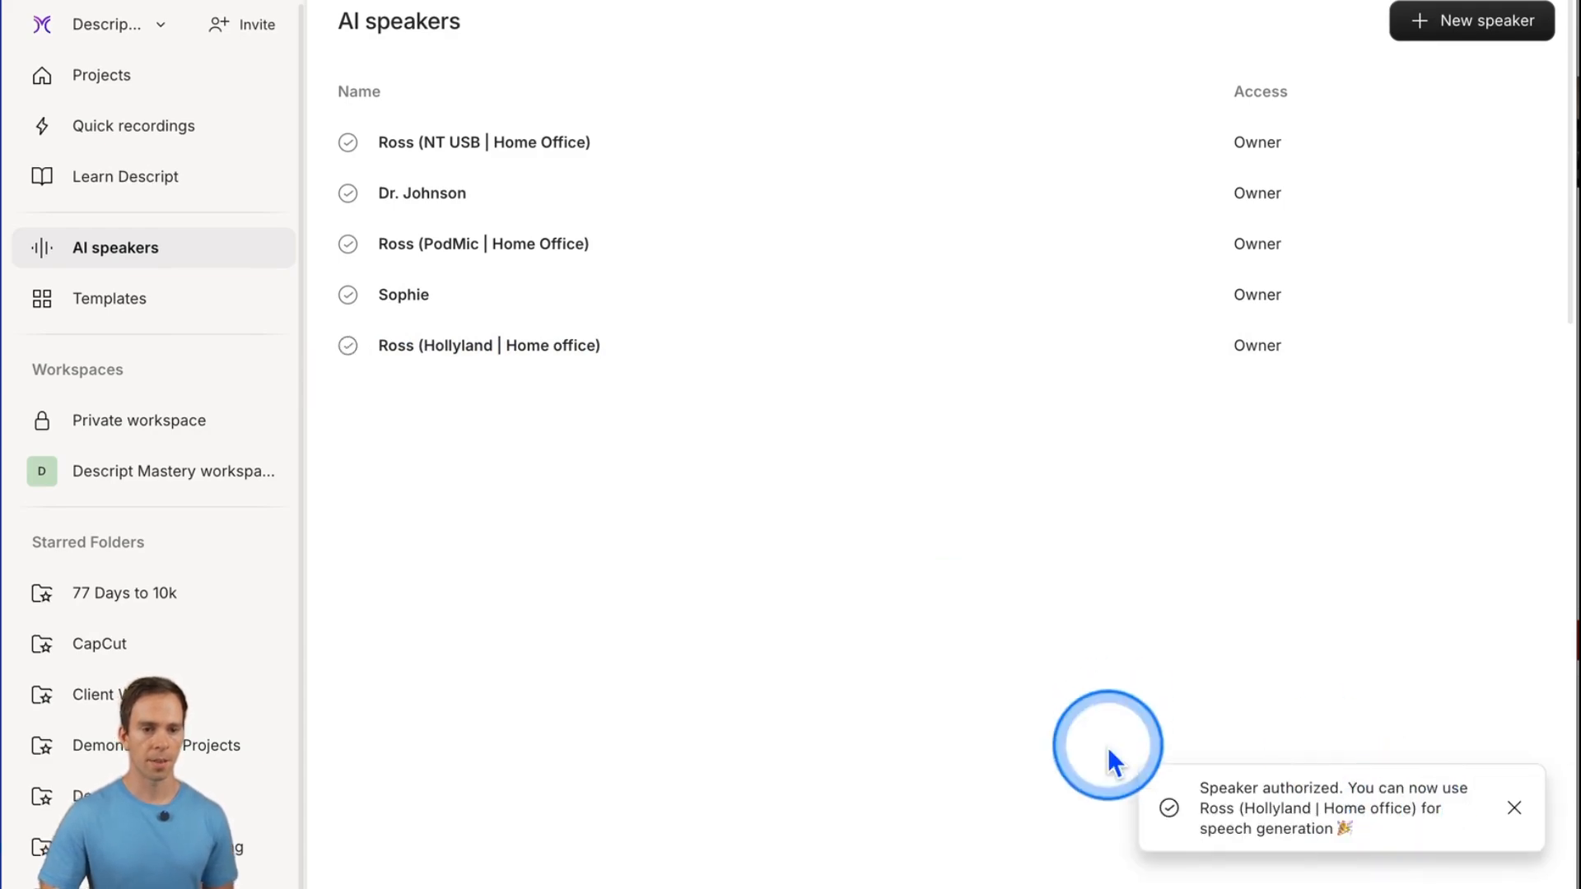
{"action": "mouse_move", "coordinate": [1402, 851]}
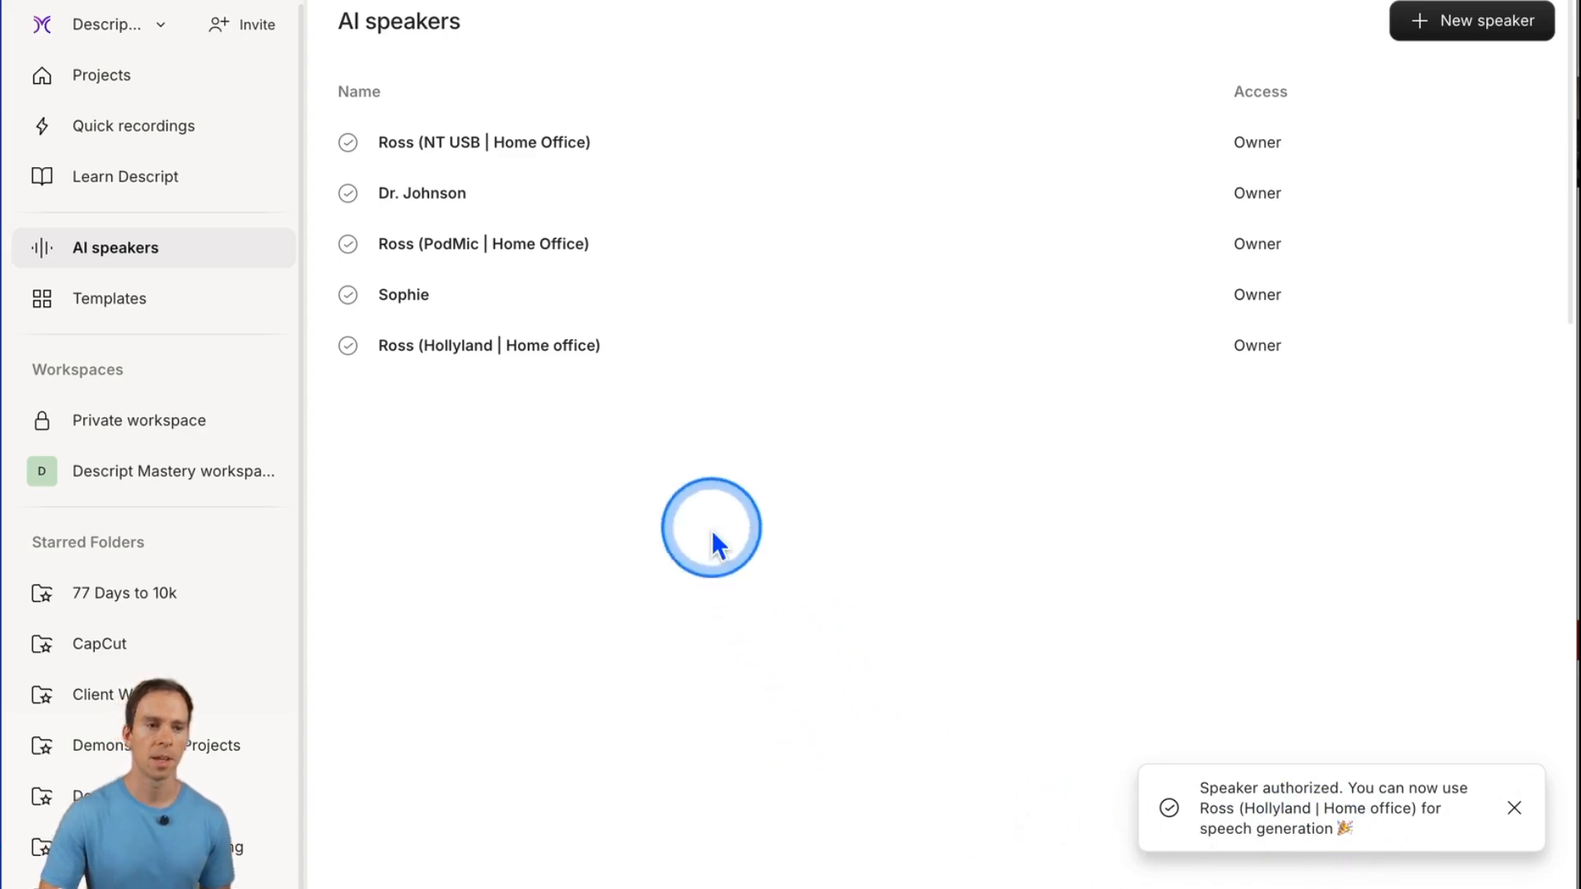
{"action": "mouse_move", "coordinate": [438, 237]}
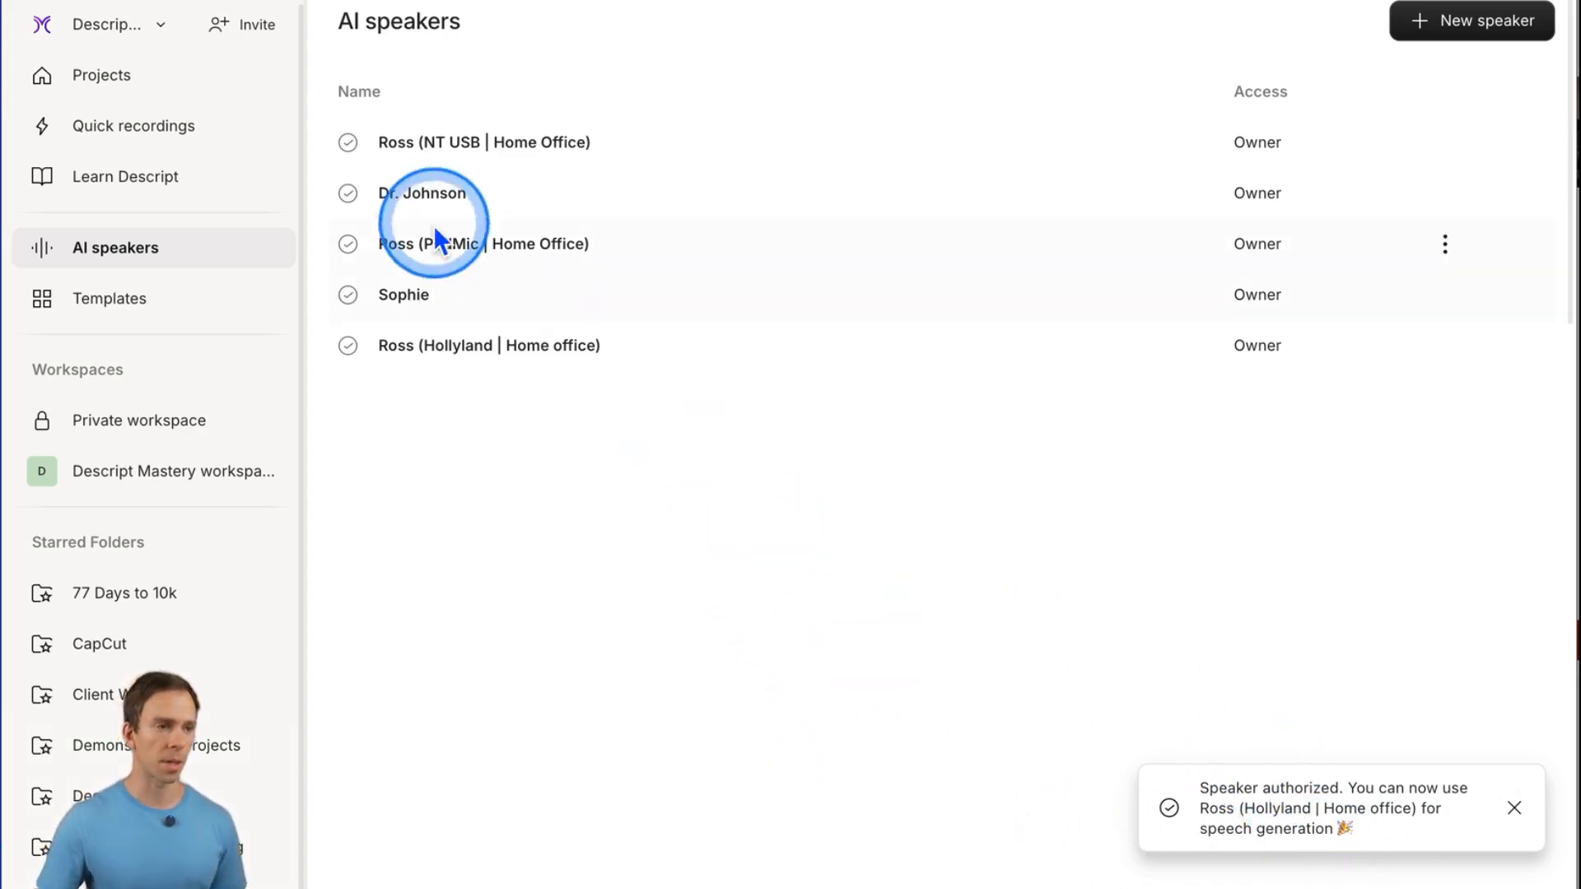
{"action": "left_click", "coordinate": [100, 74]}
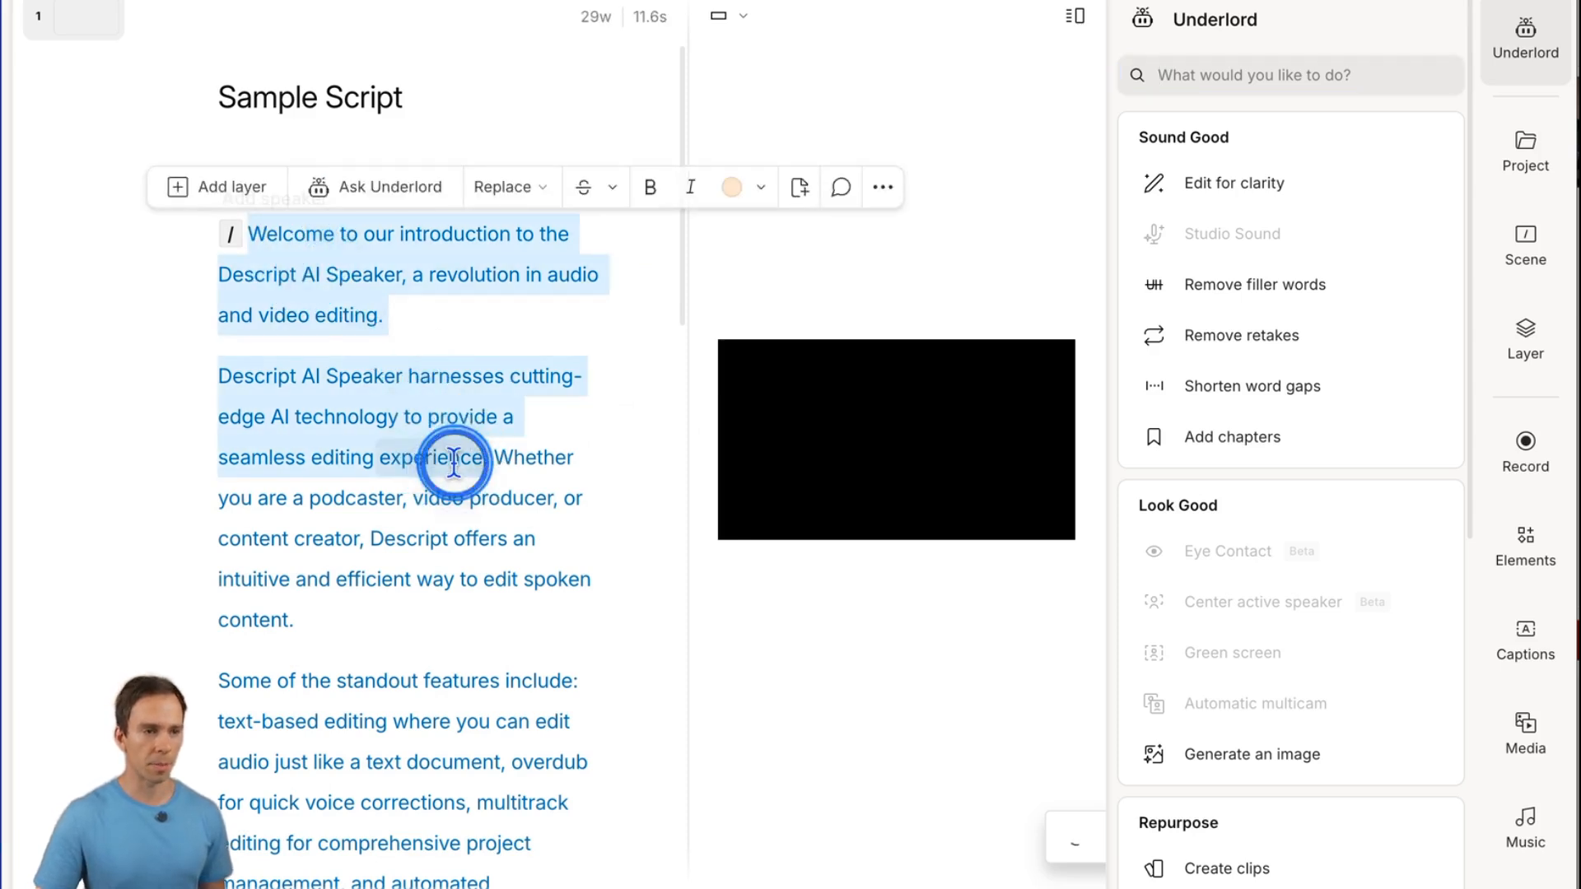
In the Sample Script, clear the text selection and bring up the speaker picker for the opening paragraph
{"action": "left_click", "coordinate": [433, 456]}
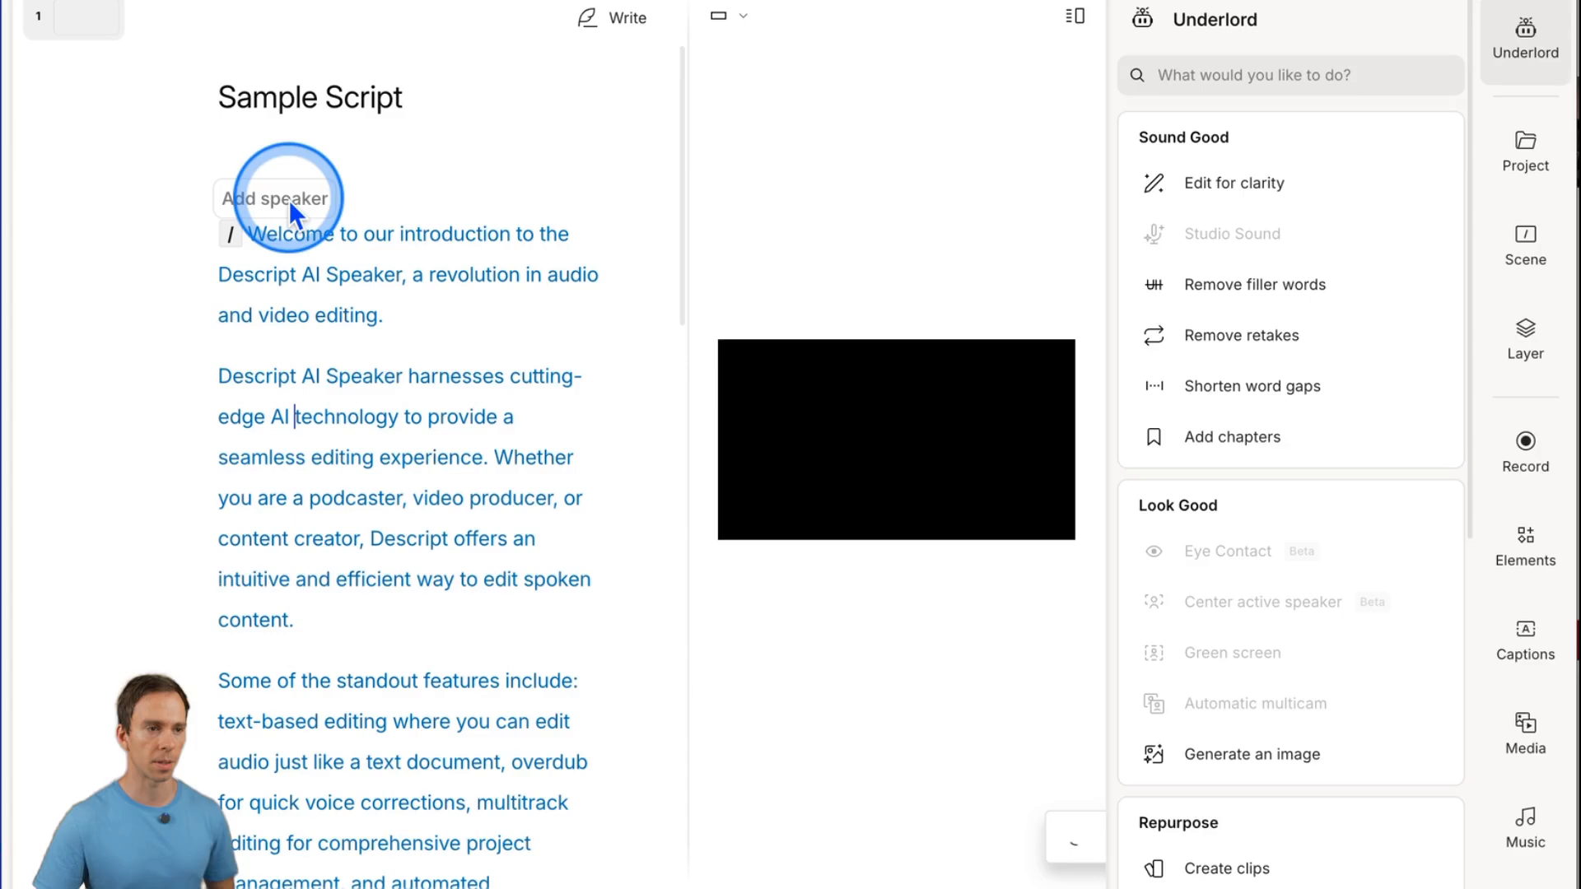
{"action": "left_click", "coordinate": [276, 197]}
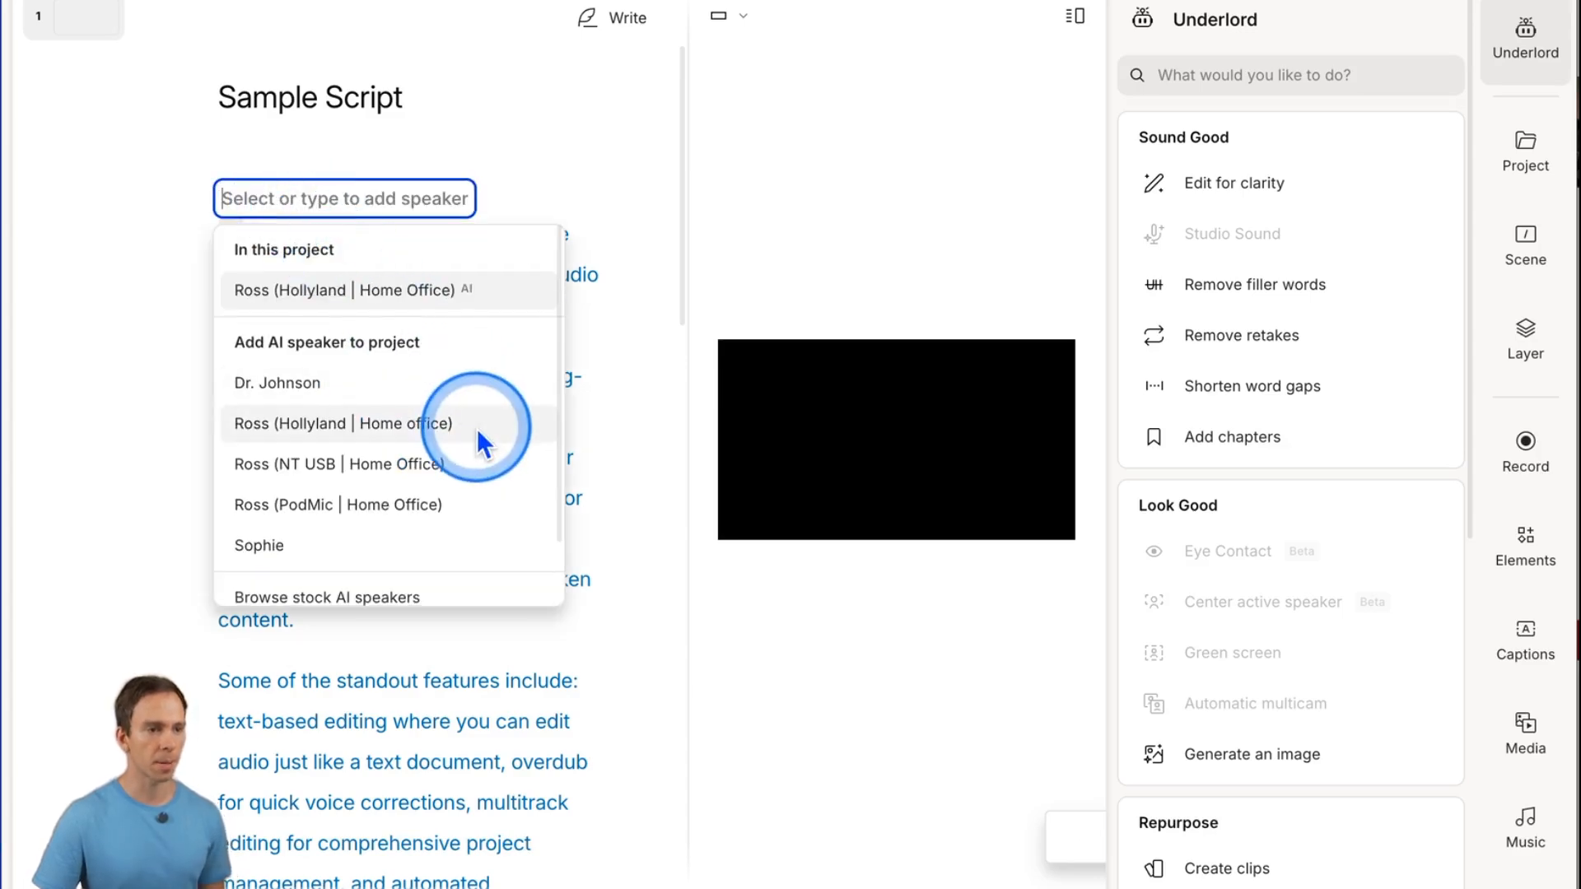
{"action": "mouse_move", "coordinate": [367, 404]}
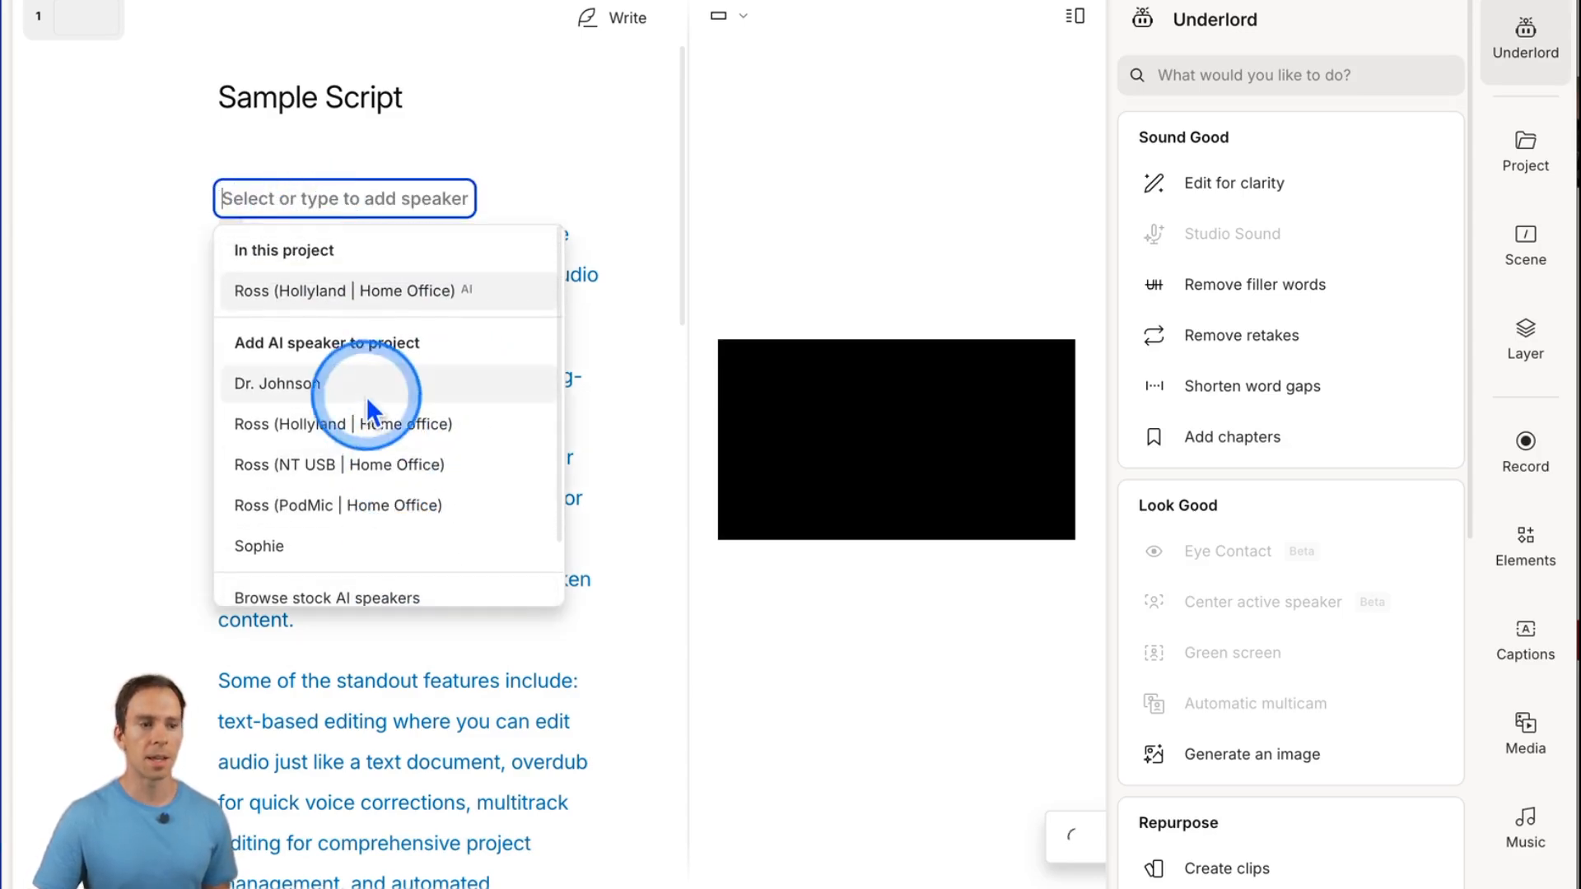
Skip the stock AI speakers and assign Ross (Hollyland | Home office) to the script's opening text
{"action": "scroll", "scroll_direction": "down", "scroll_amount": 3}
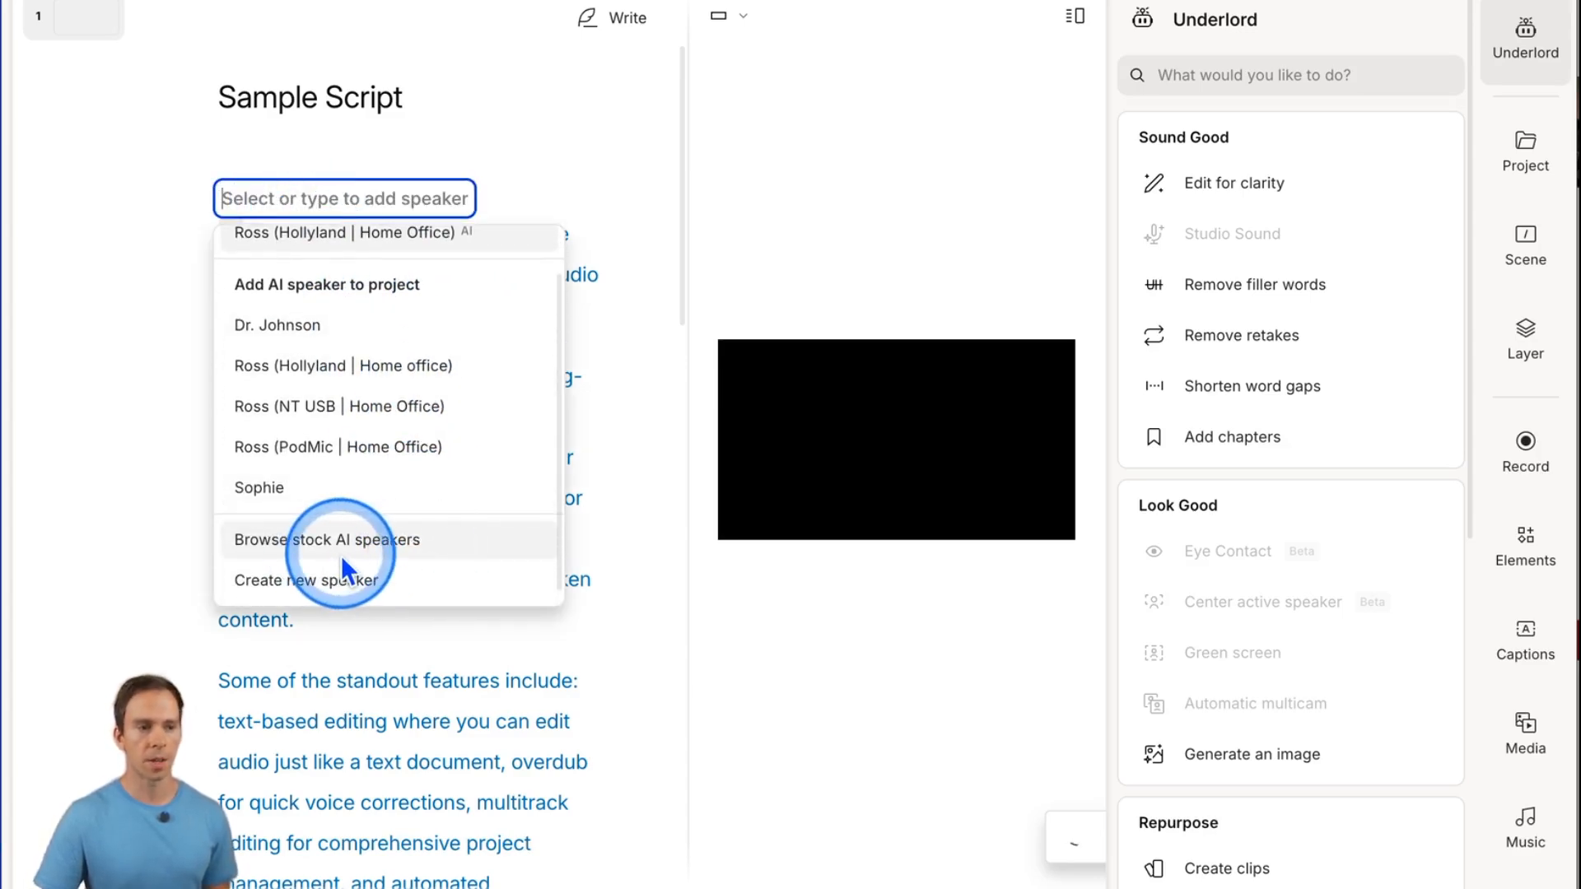
{"action": "left_click", "coordinate": [326, 540]}
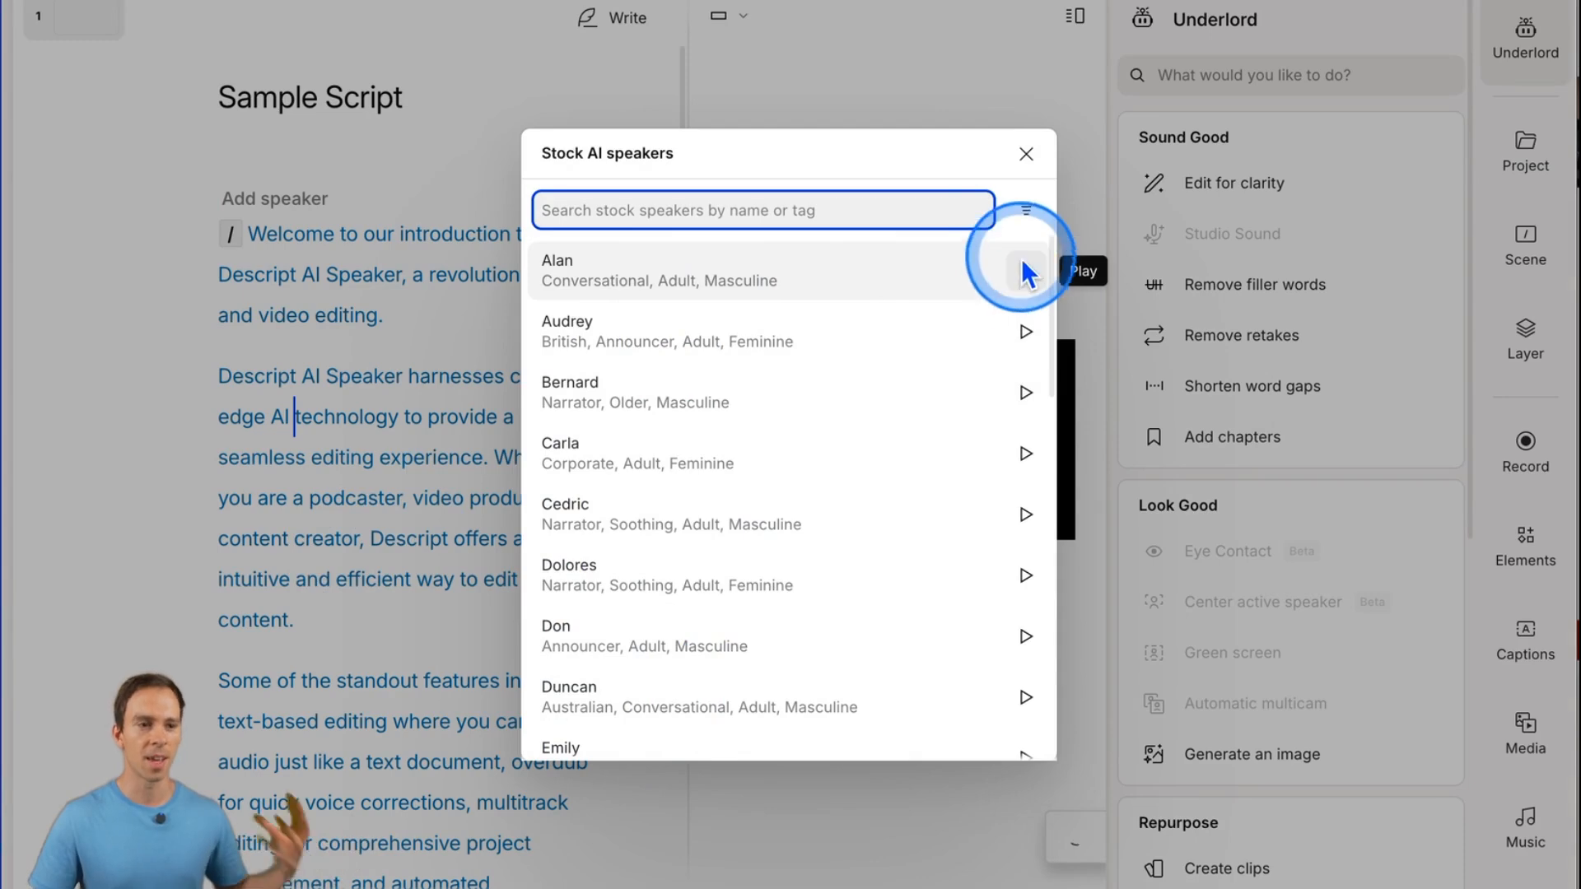
{"action": "left_click", "coordinate": [1026, 153]}
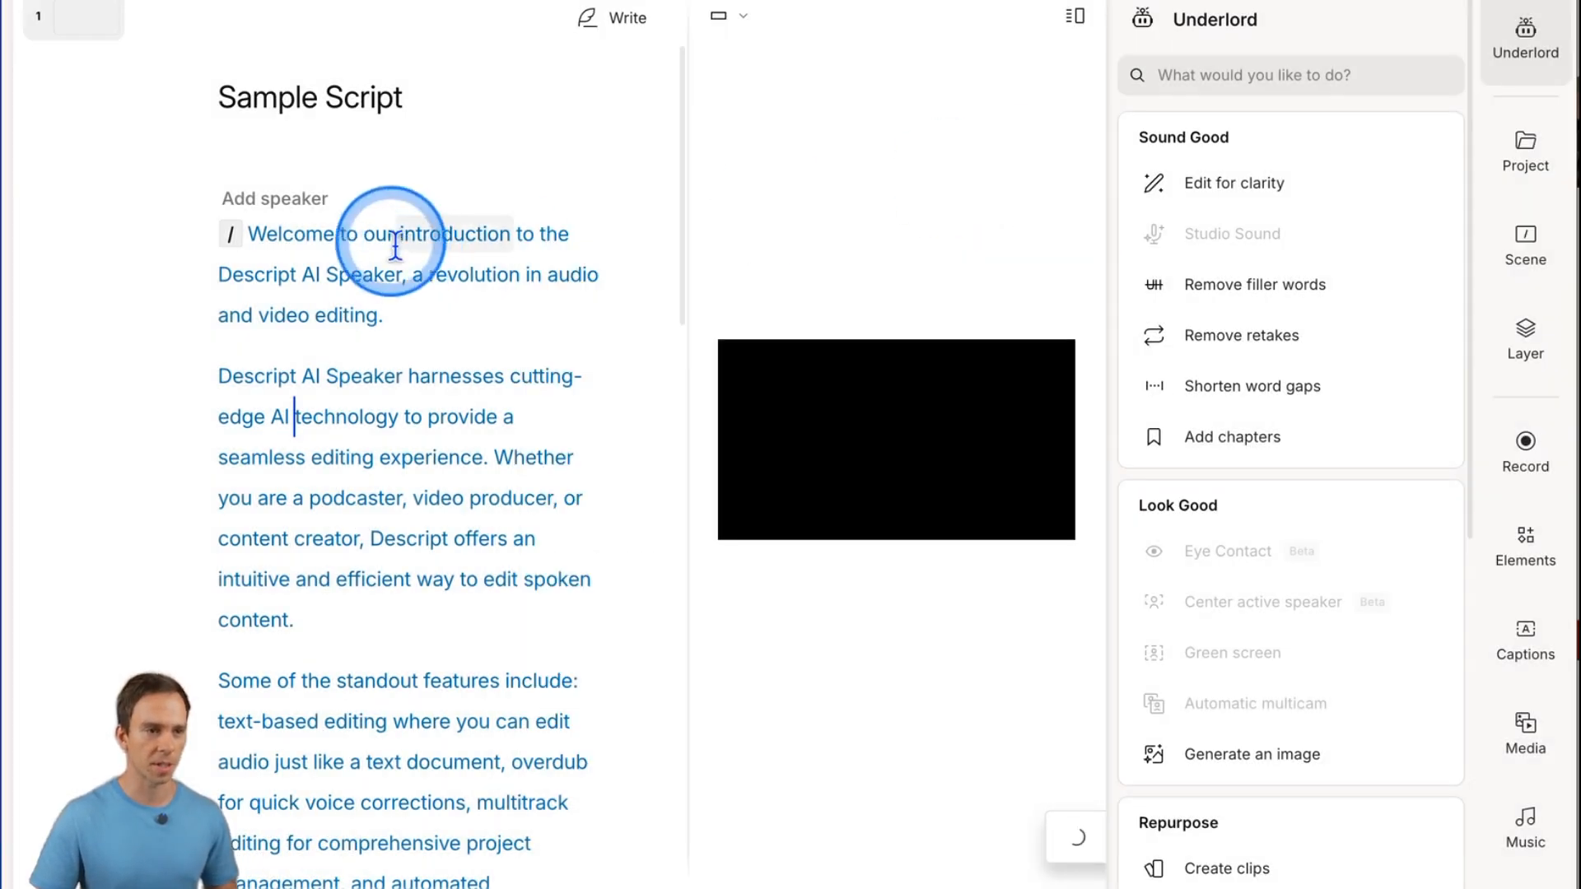
{"action": "left_click", "coordinate": [273, 198]}
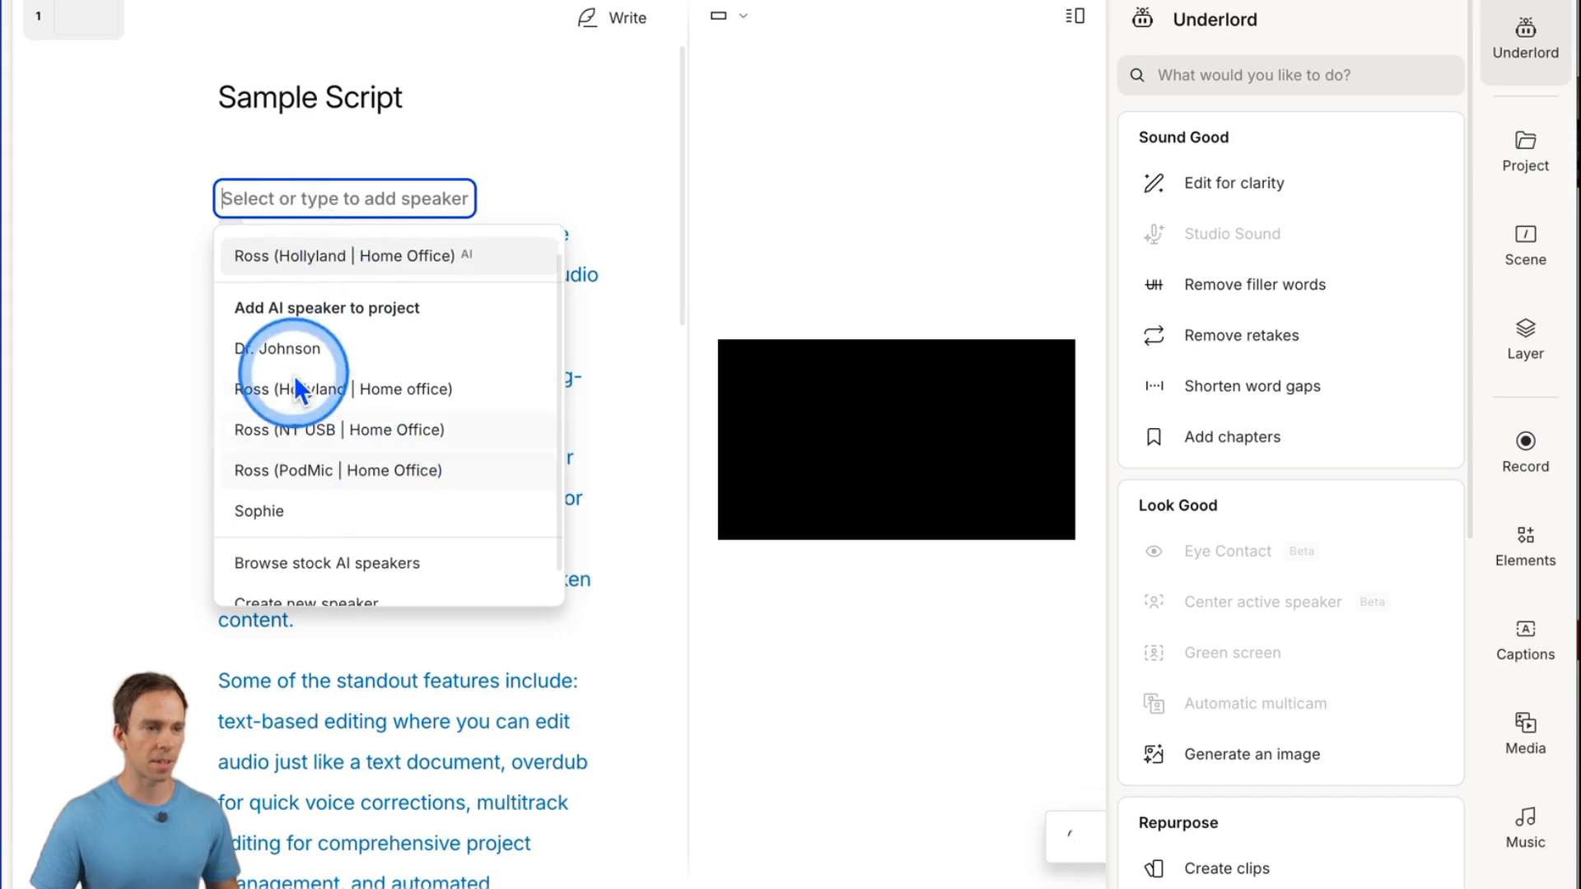
{"action": "mouse_move", "coordinate": [483, 459]}
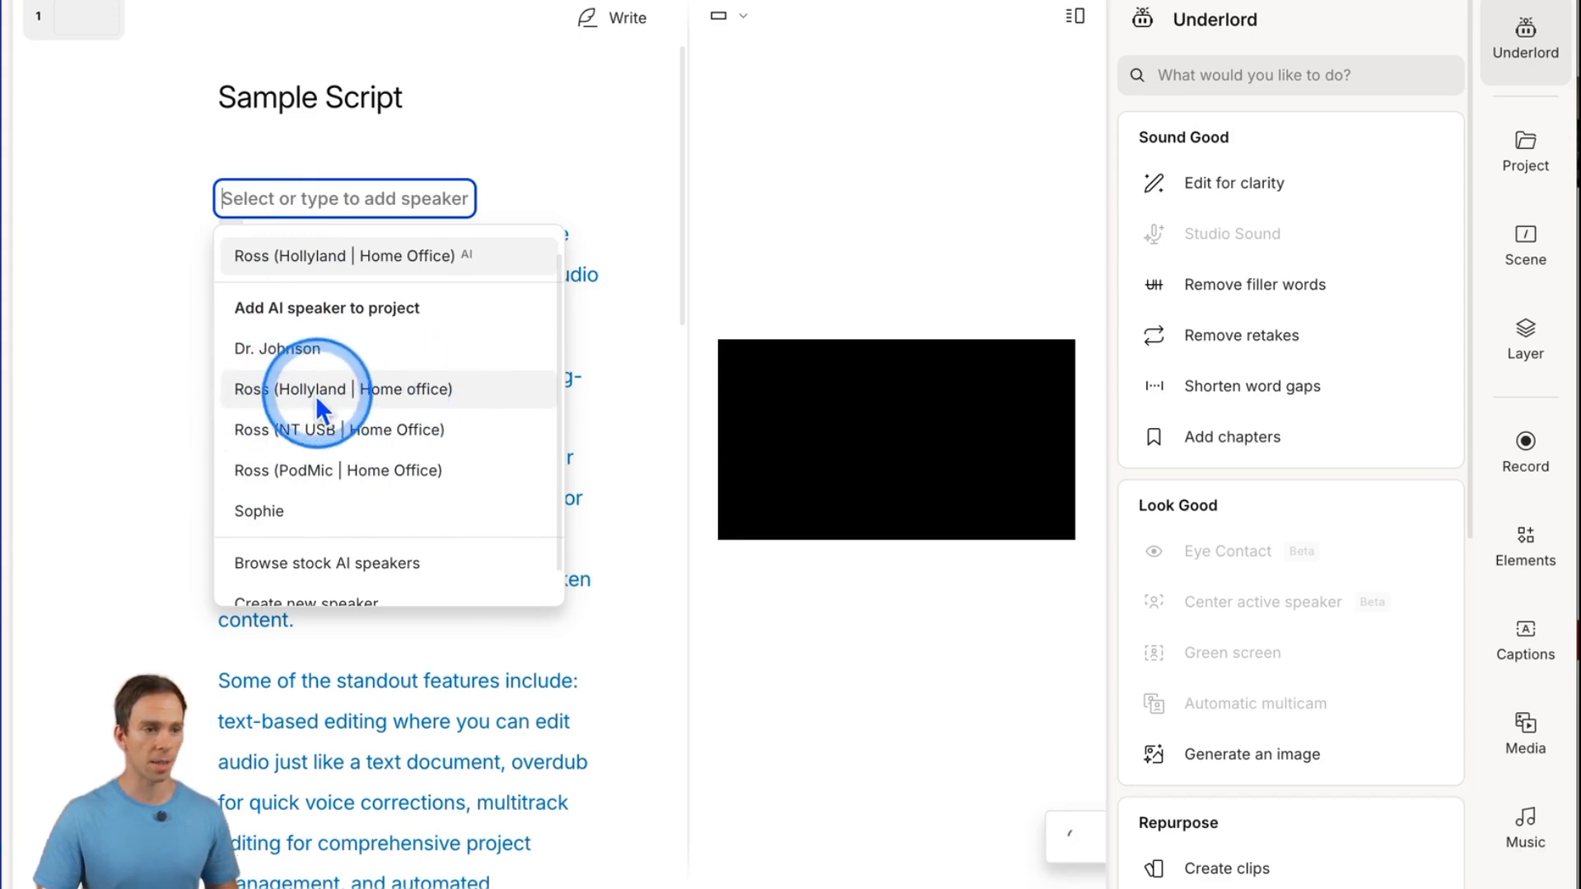
{"action": "left_click", "coordinate": [342, 389]}
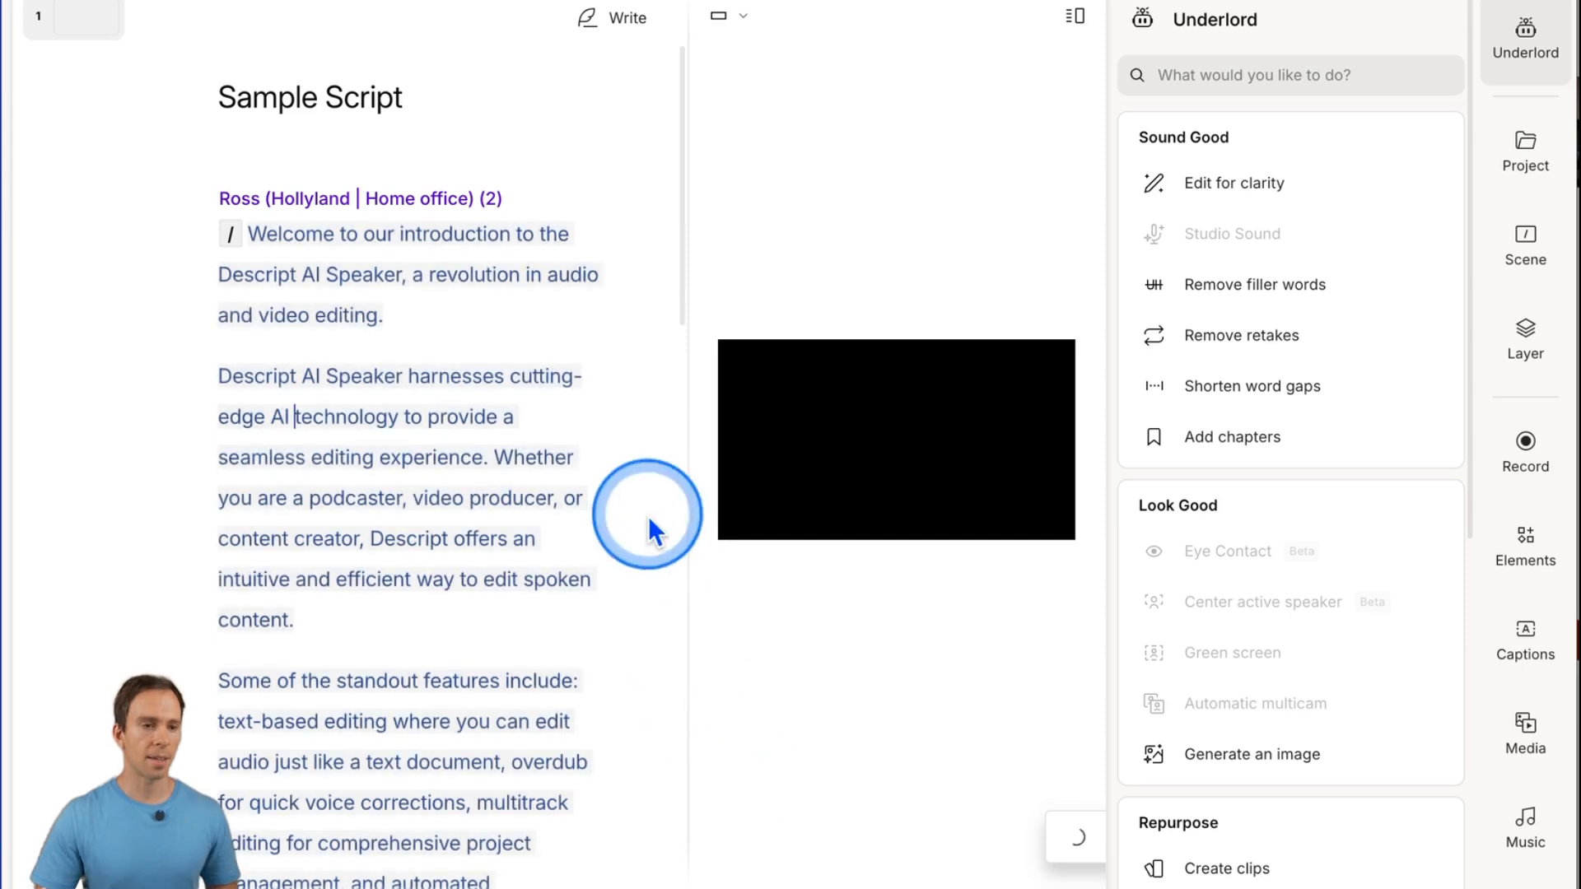
{"action": "mouse_move", "coordinate": [650, 337]}
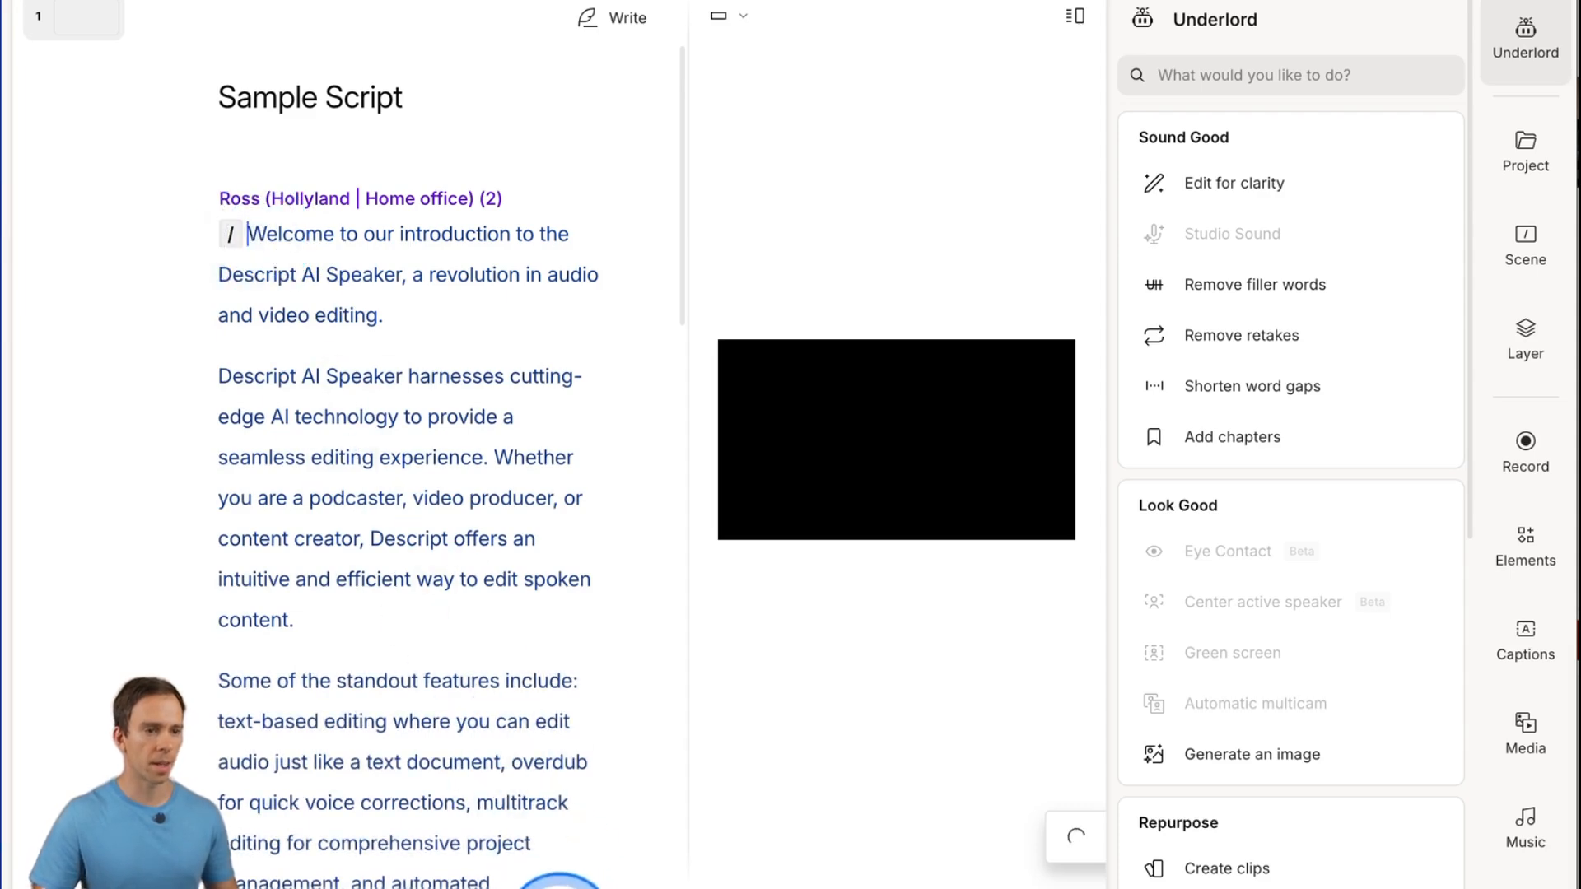
Play the generated speech so the script is voiced by Ross (Hollyland | Home office) (2)
{"action": "left_click", "coordinate": [558, 847]}
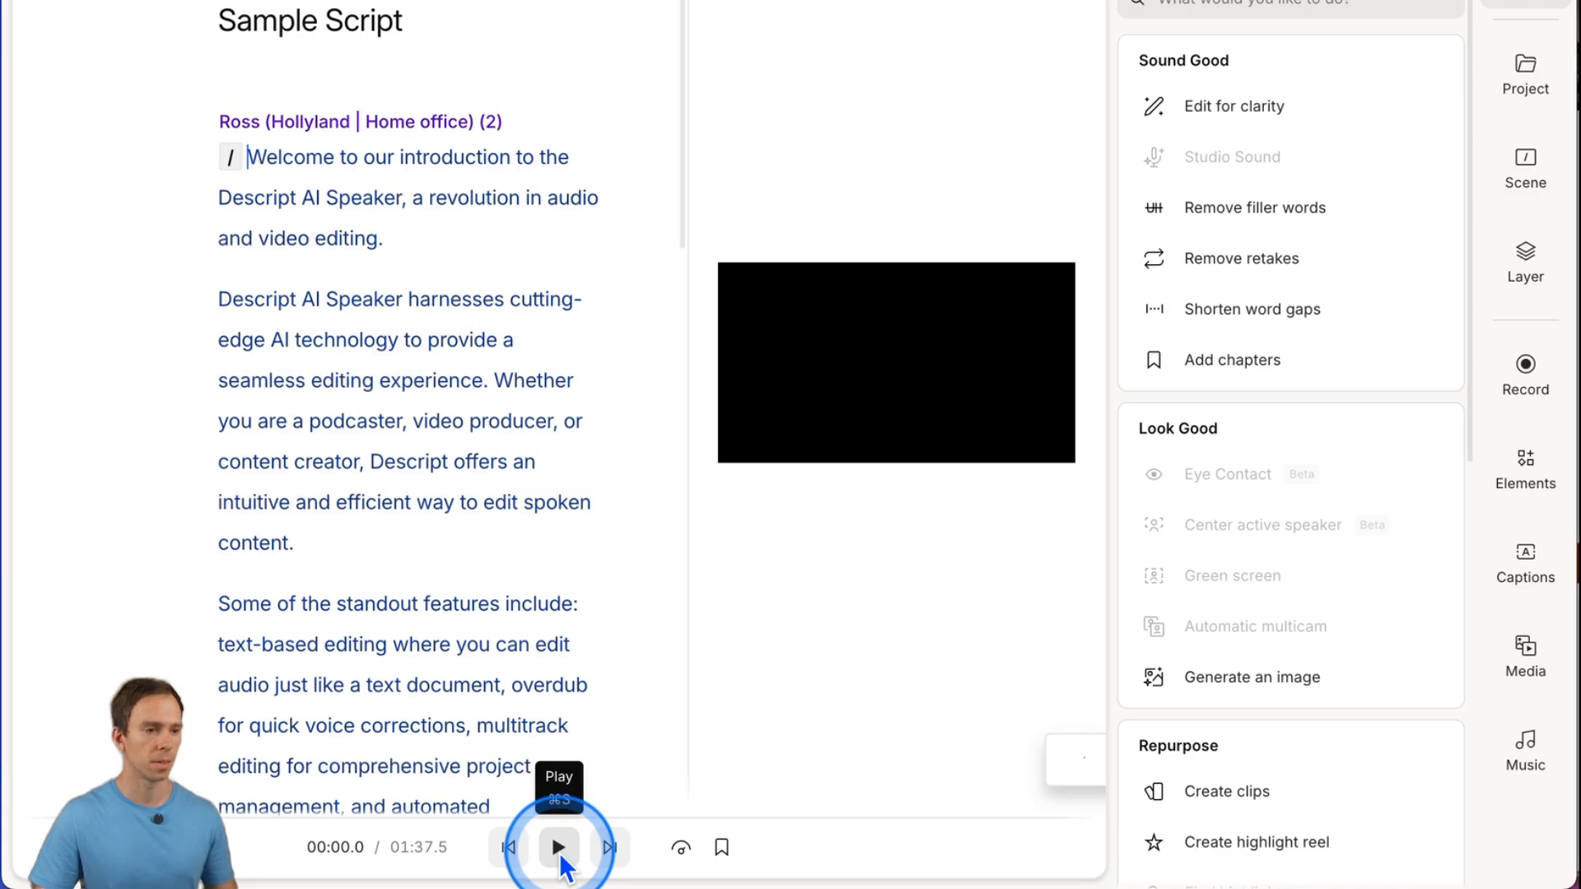
{"action": "left_click", "coordinate": [559, 847]}
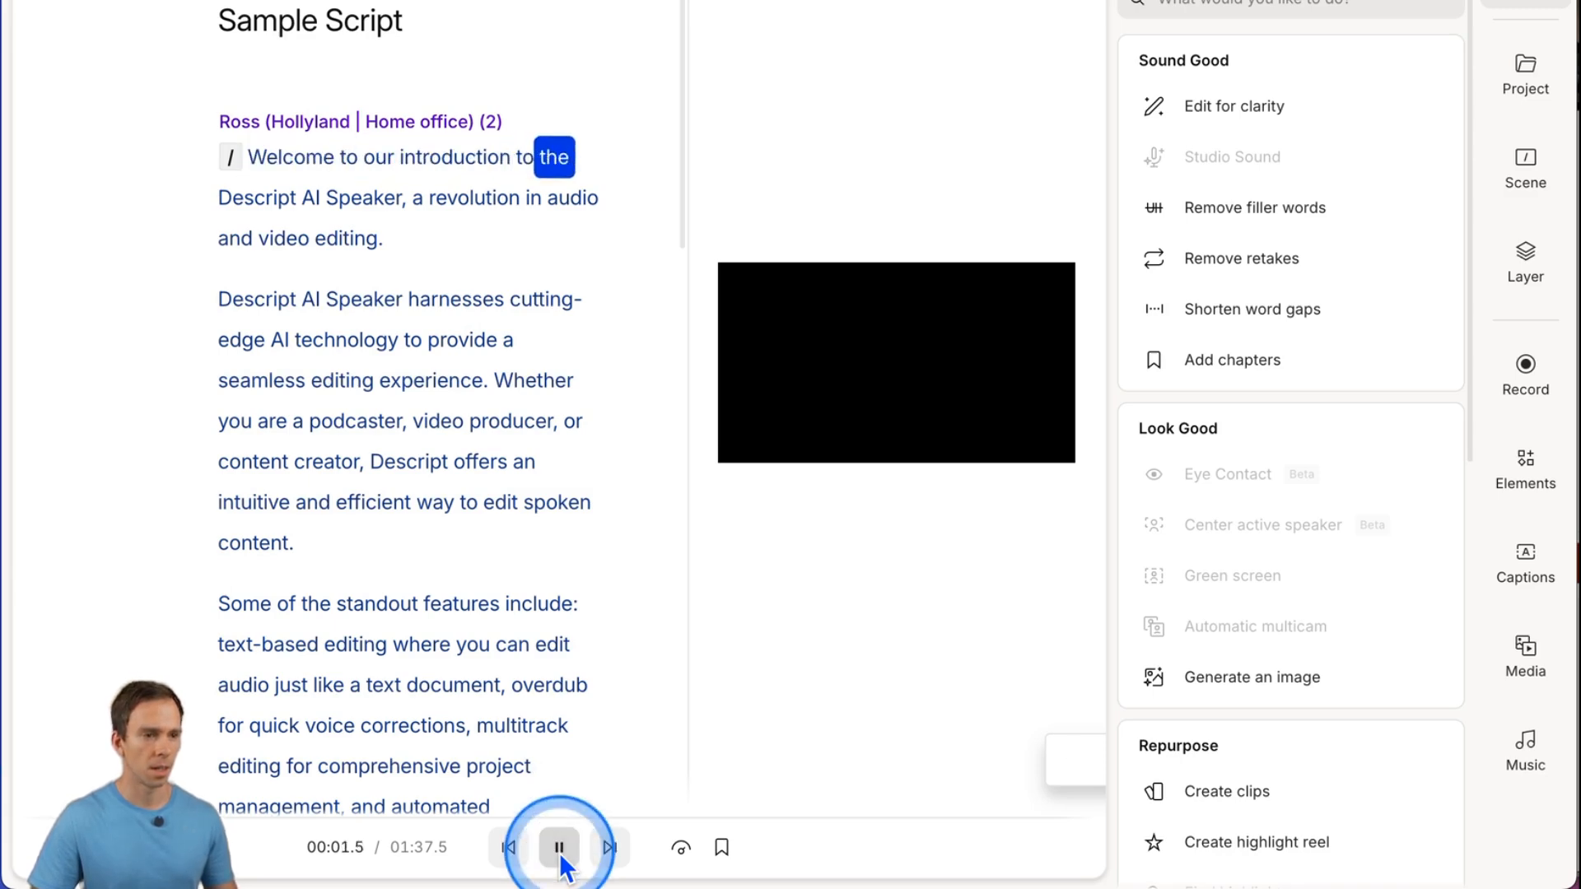